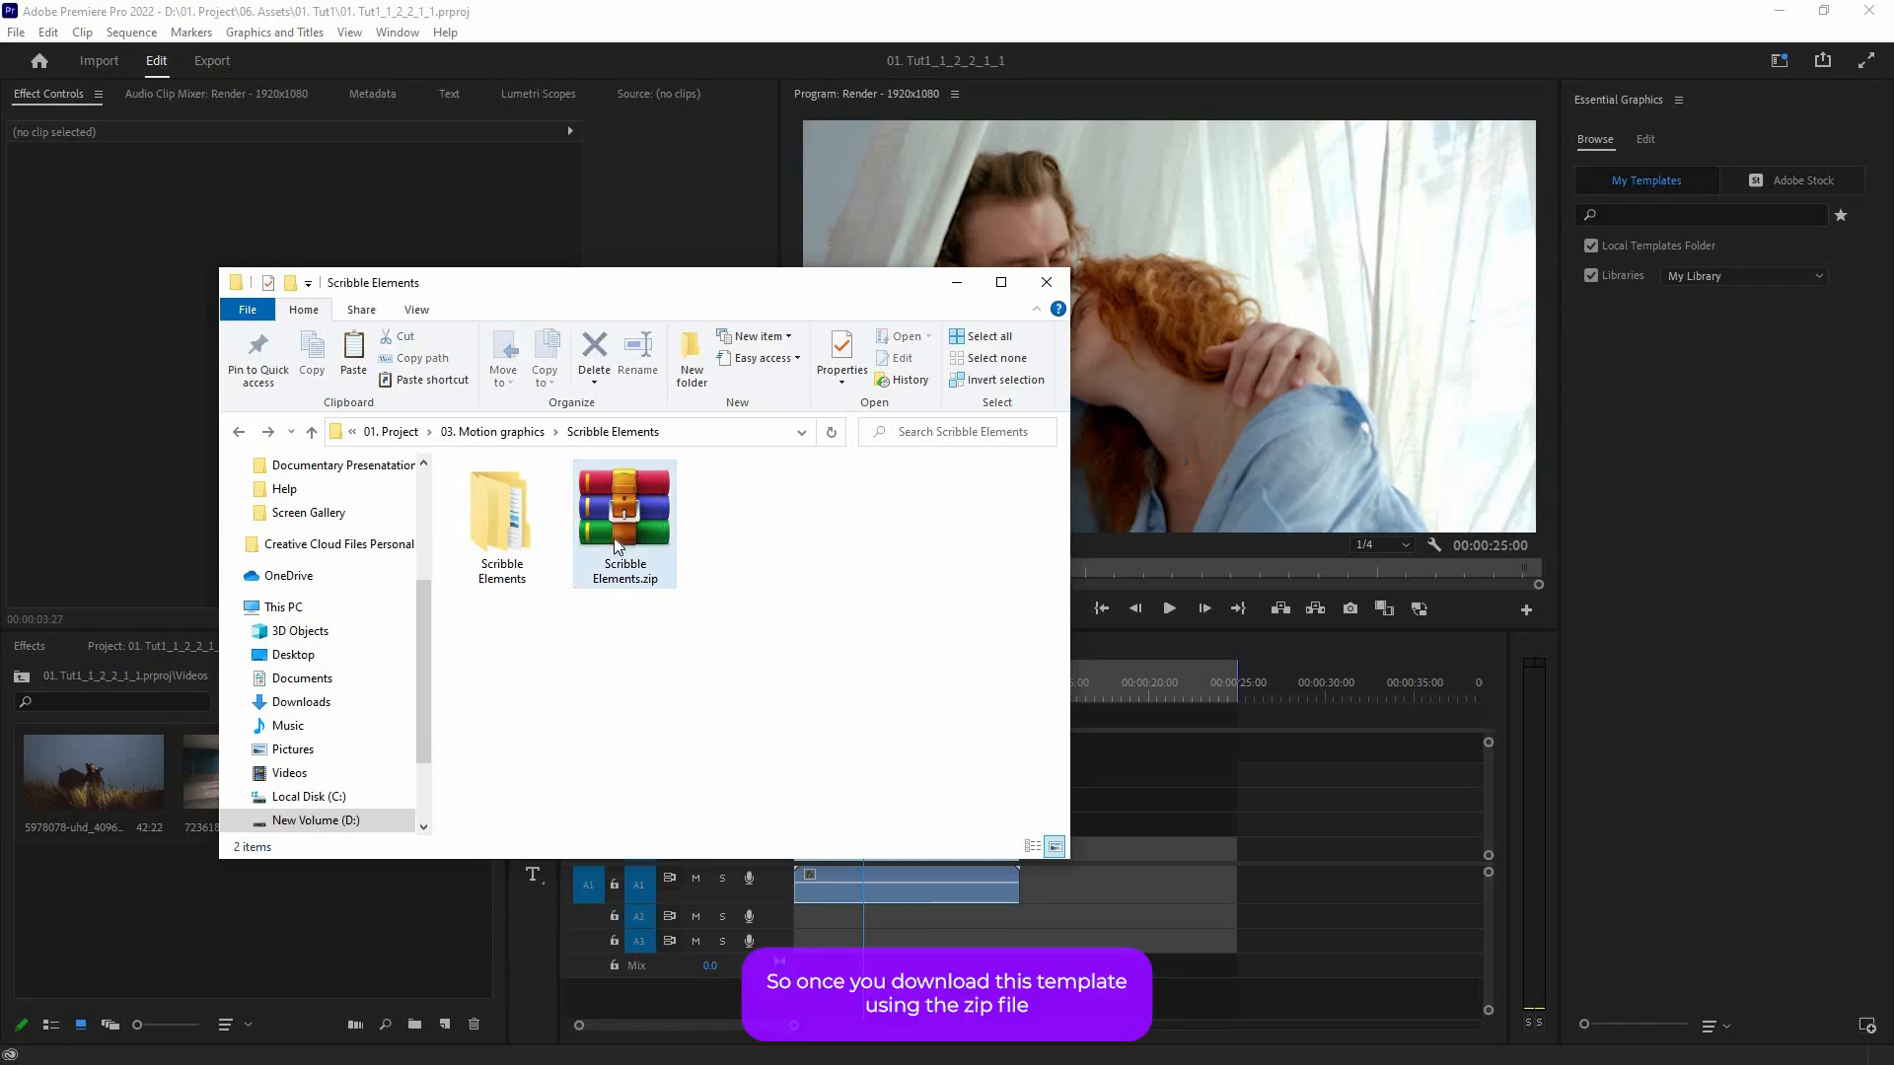
Step: Open the extracted Scribble Elements folder and its MOGRT subfolder
click(624, 507)
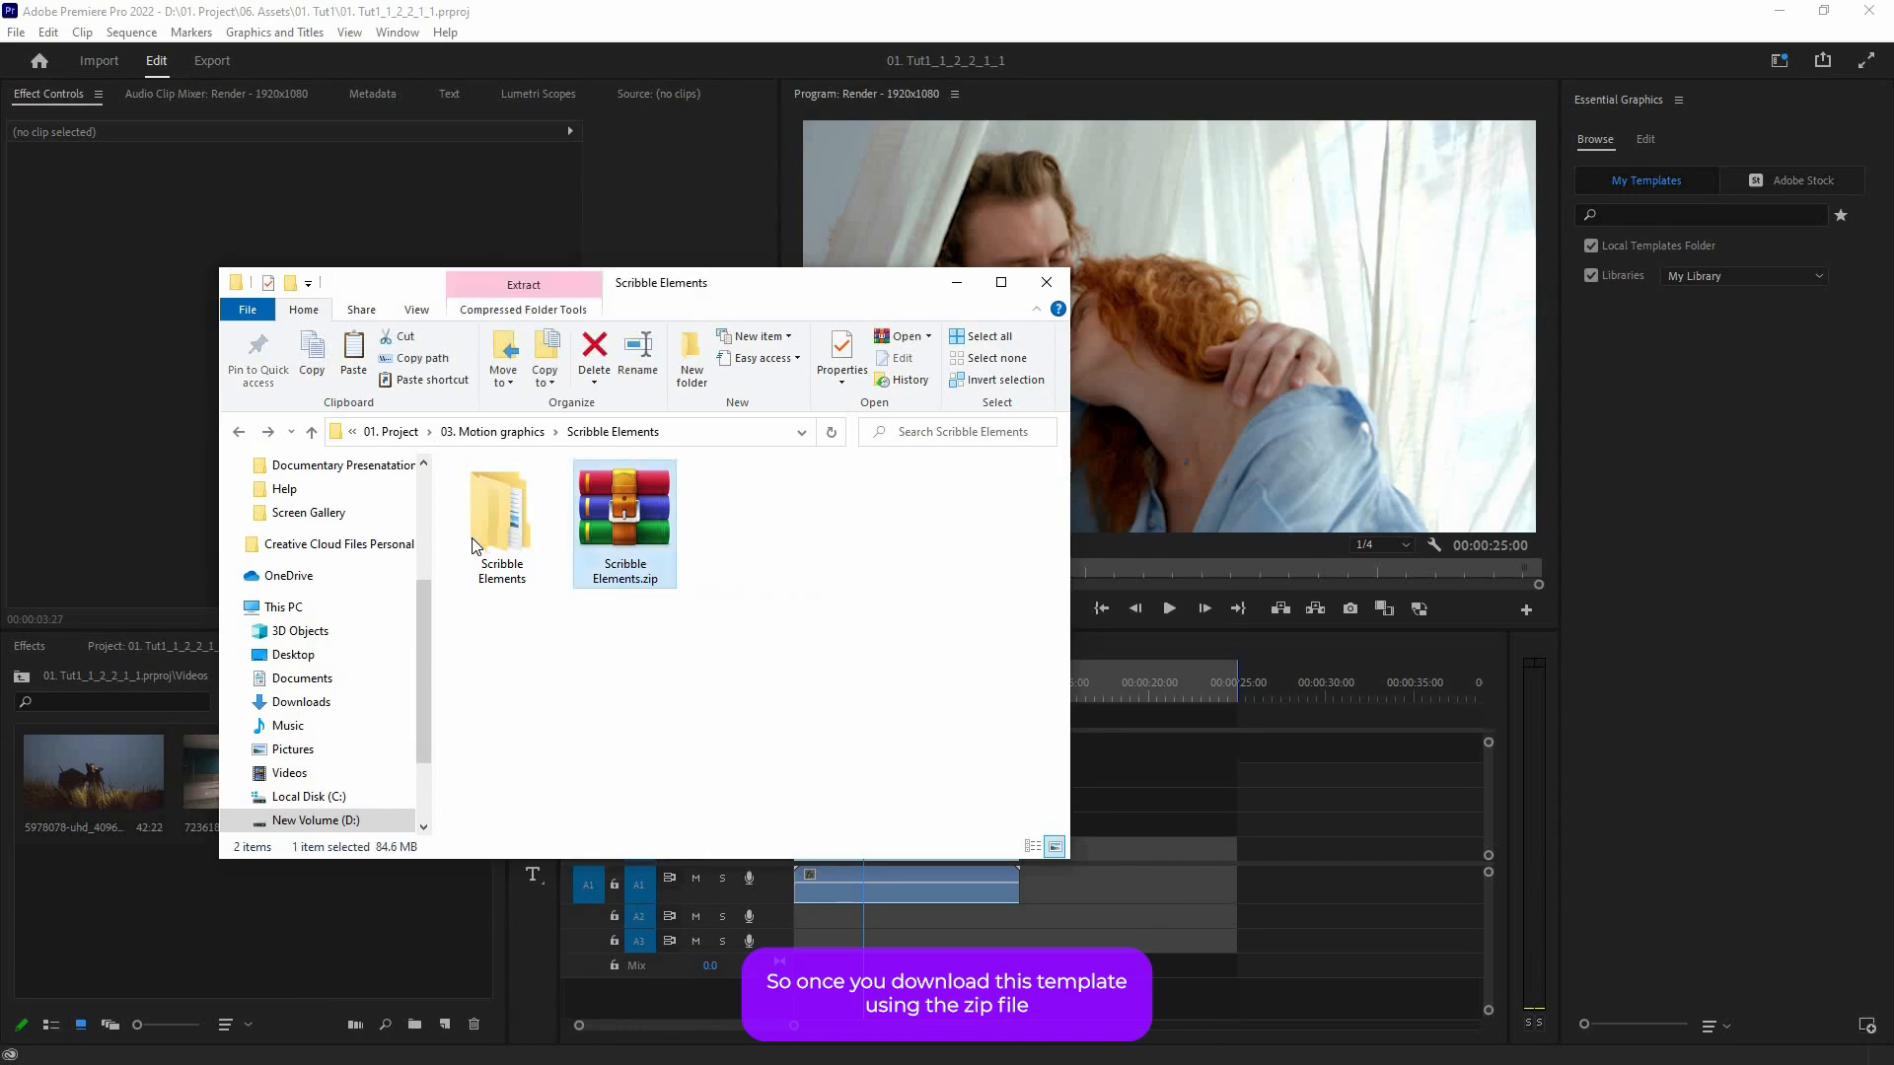
click(500, 501)
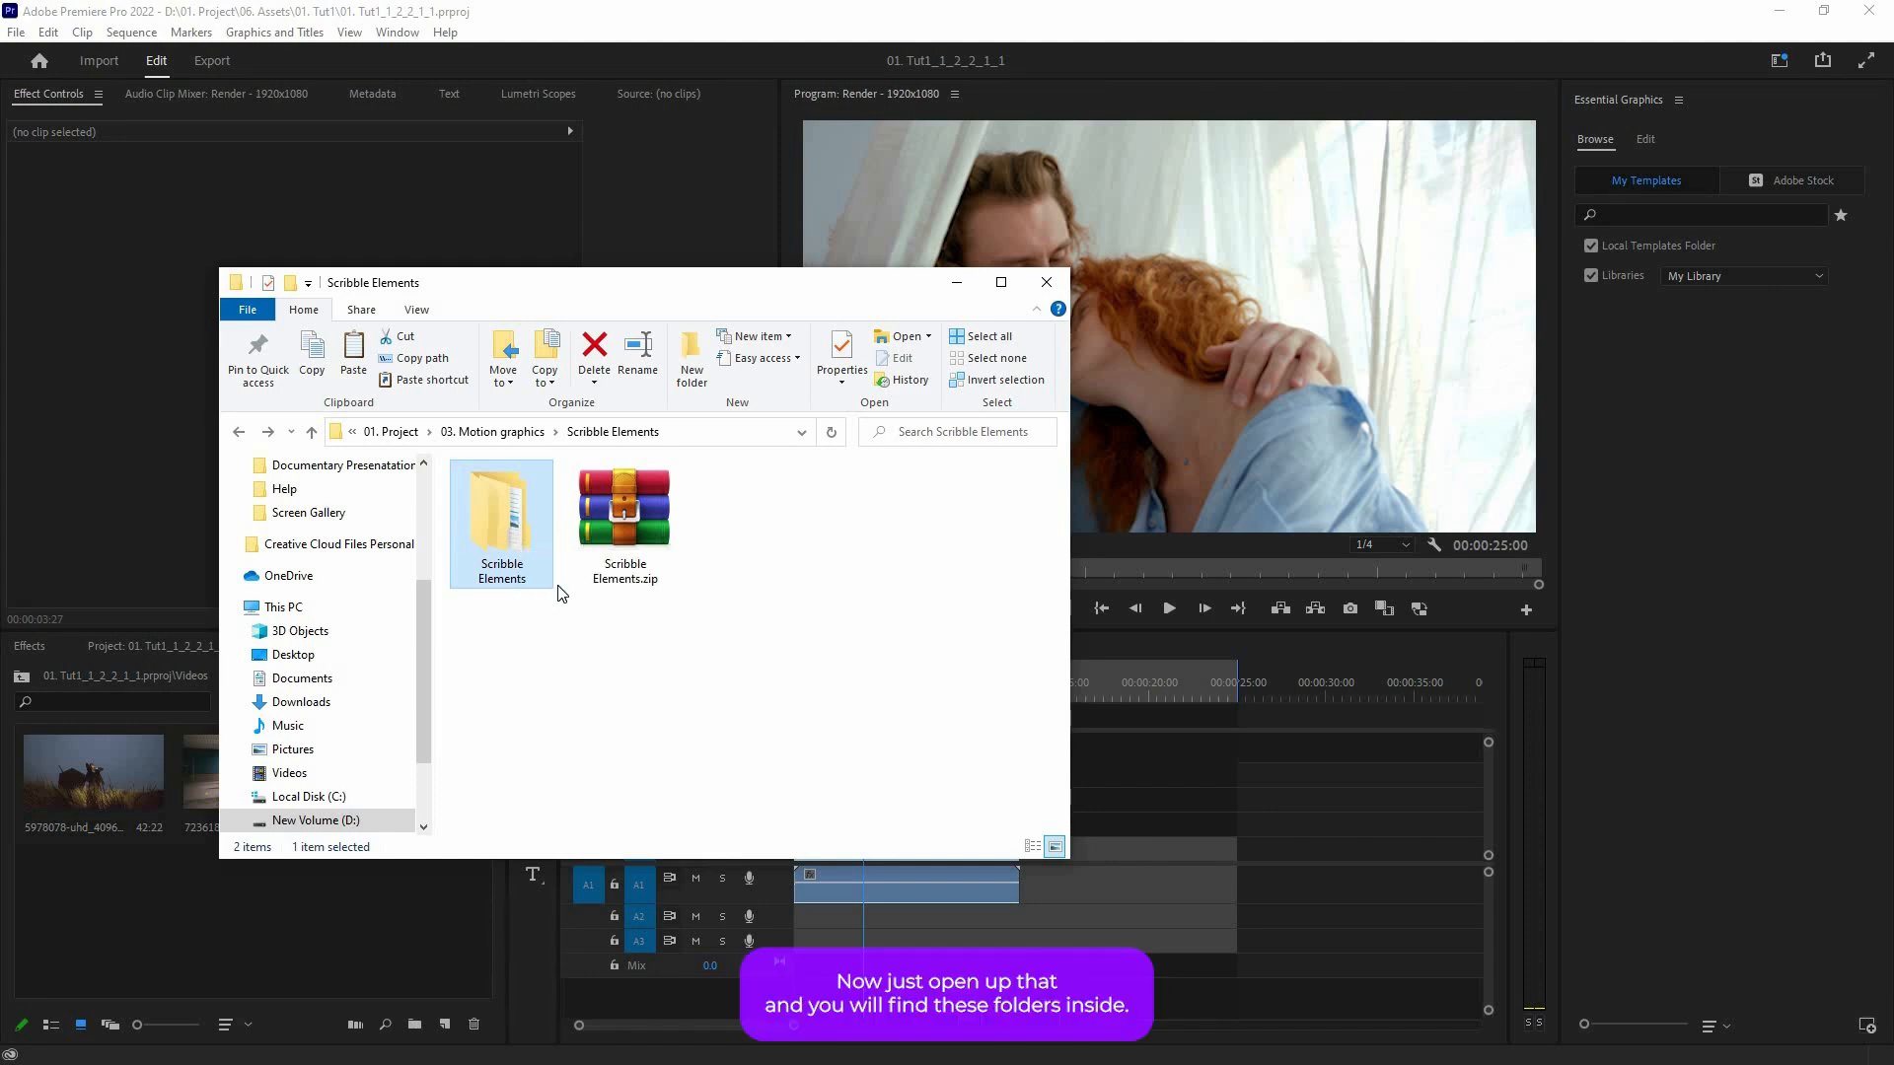
double_click(500, 507)
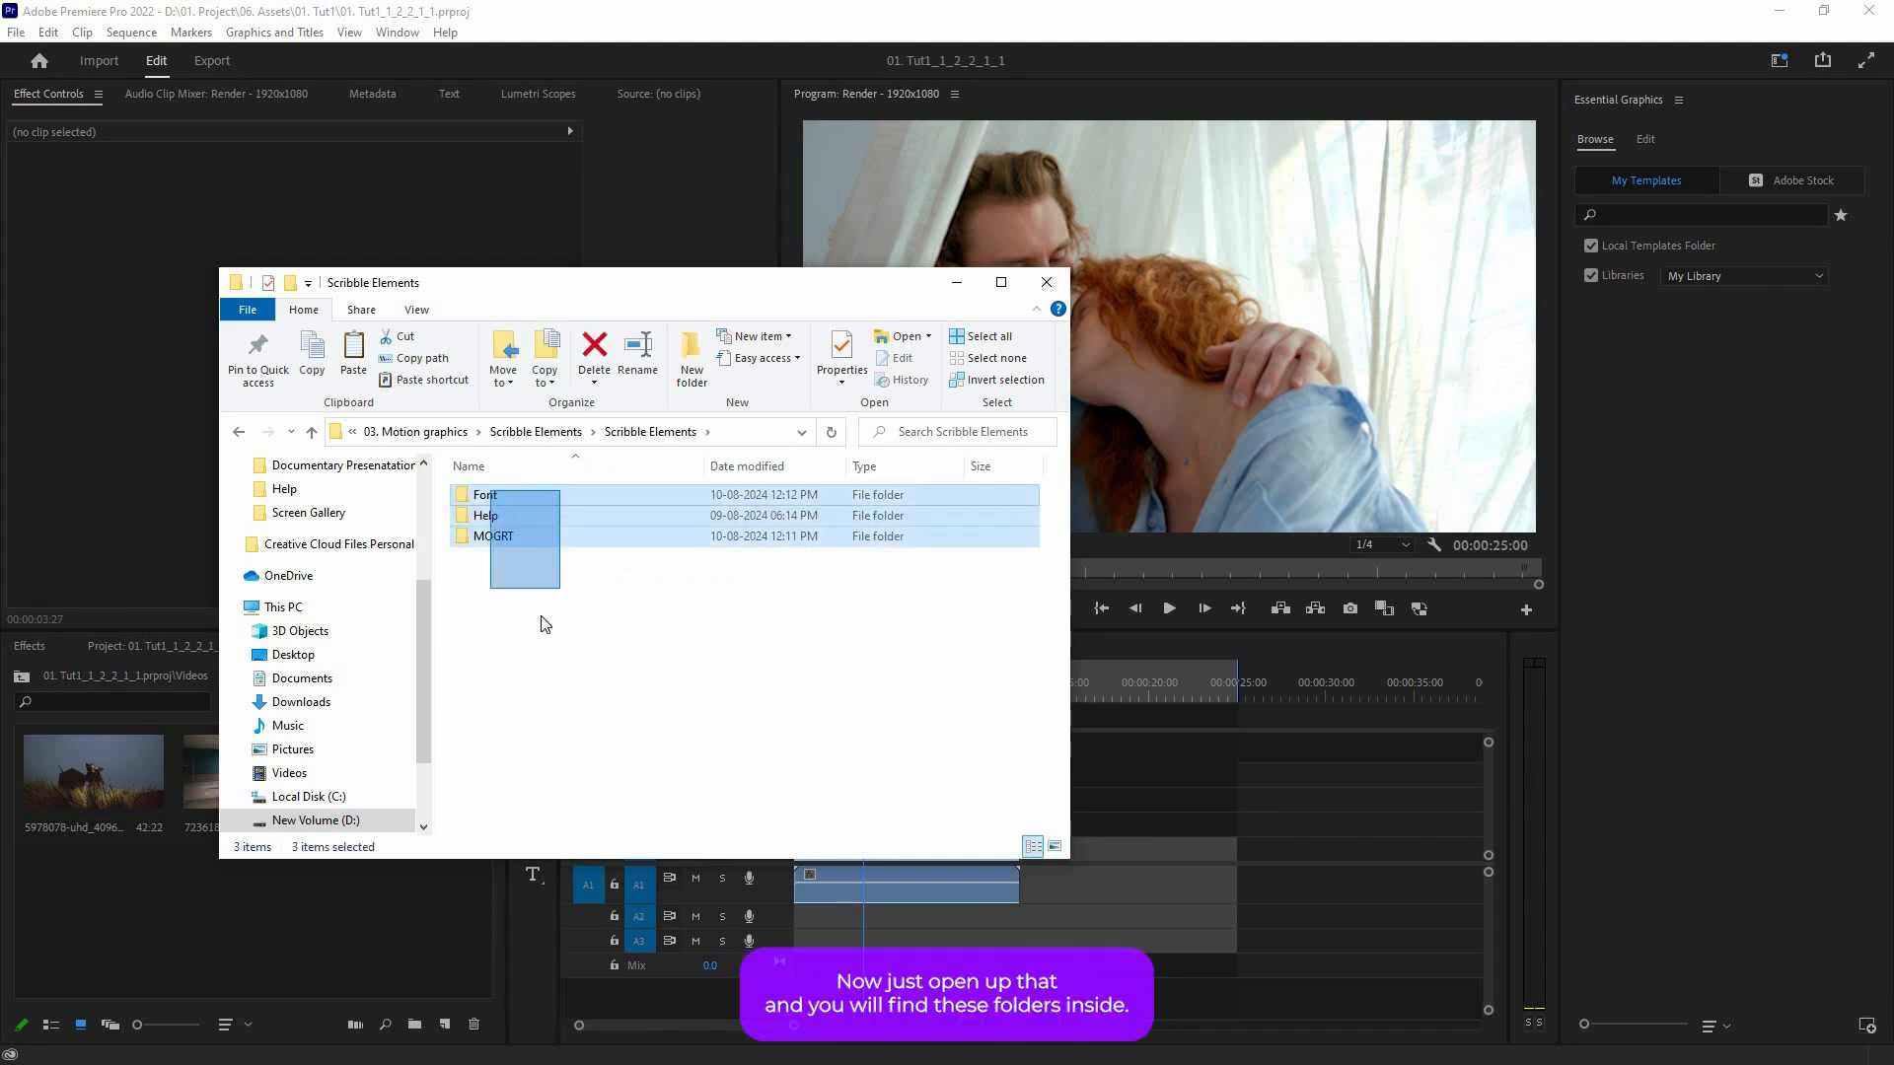
click(494, 535)
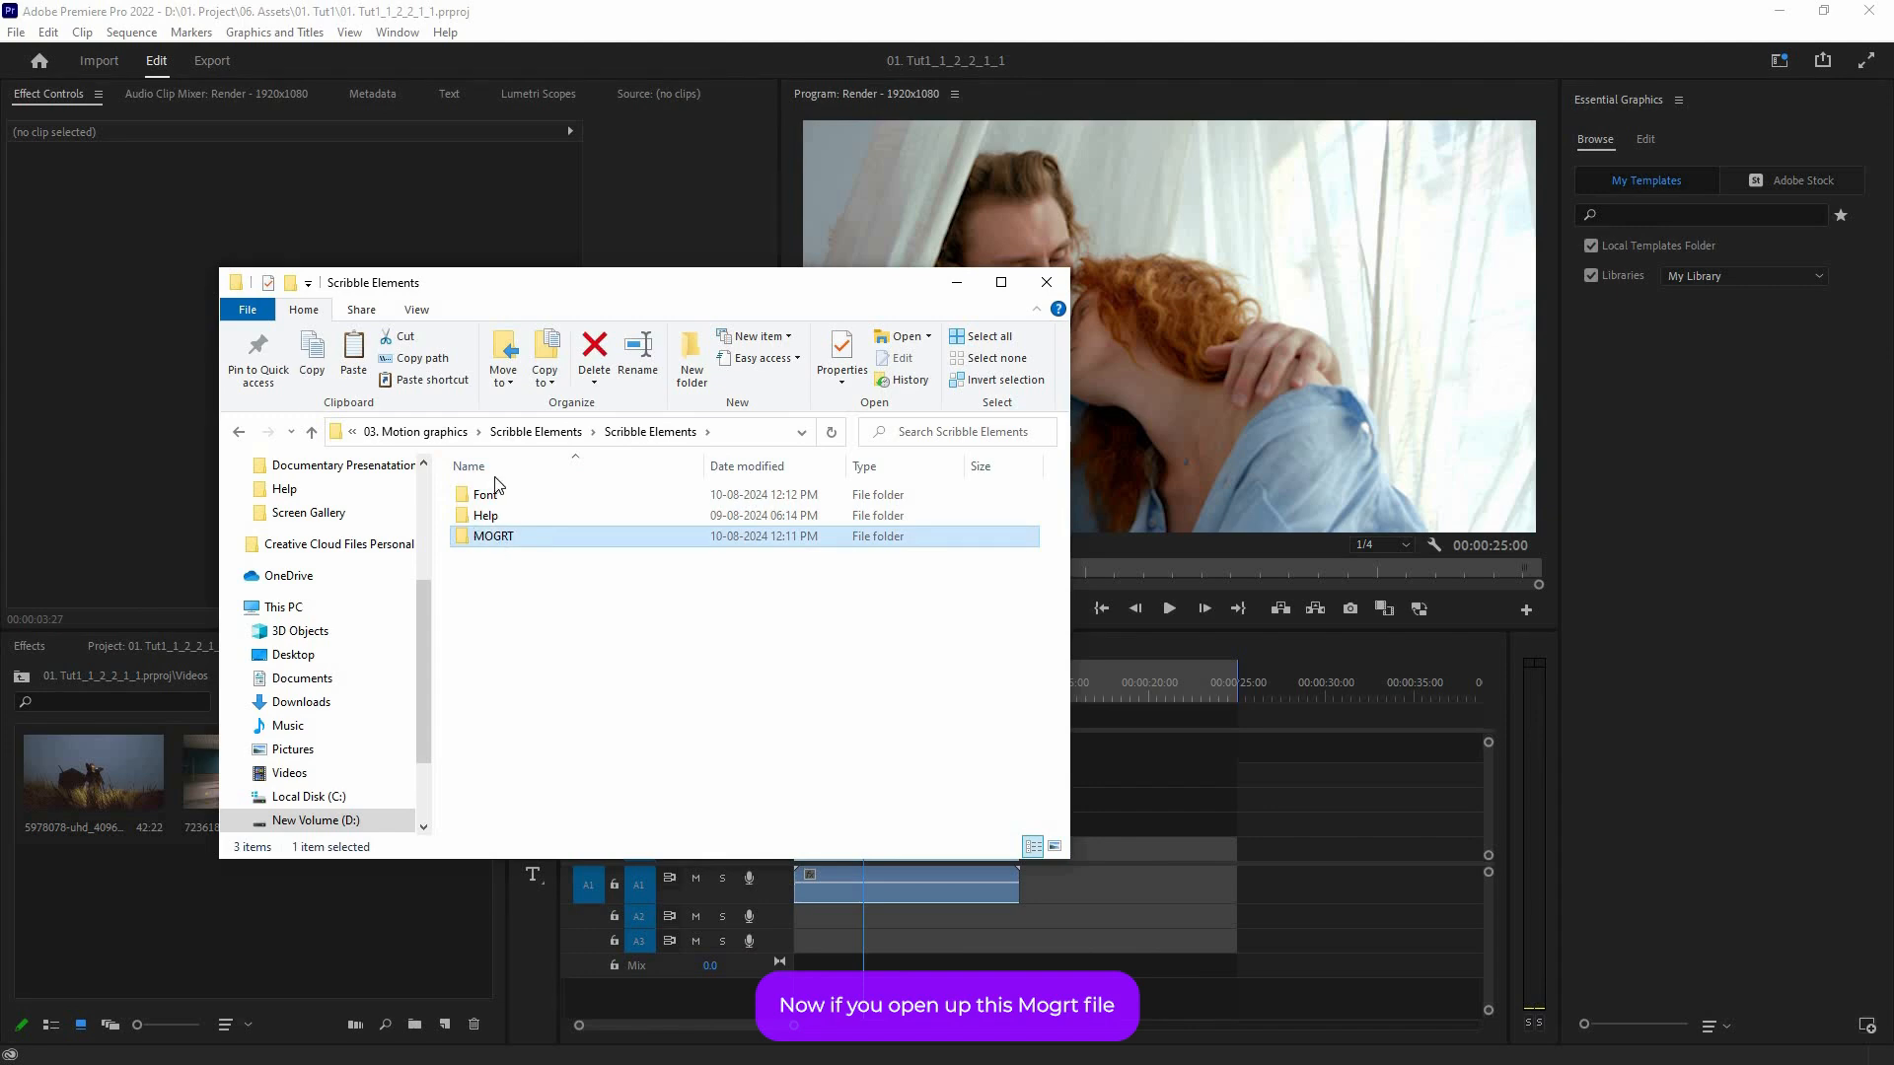
double_click(493, 535)
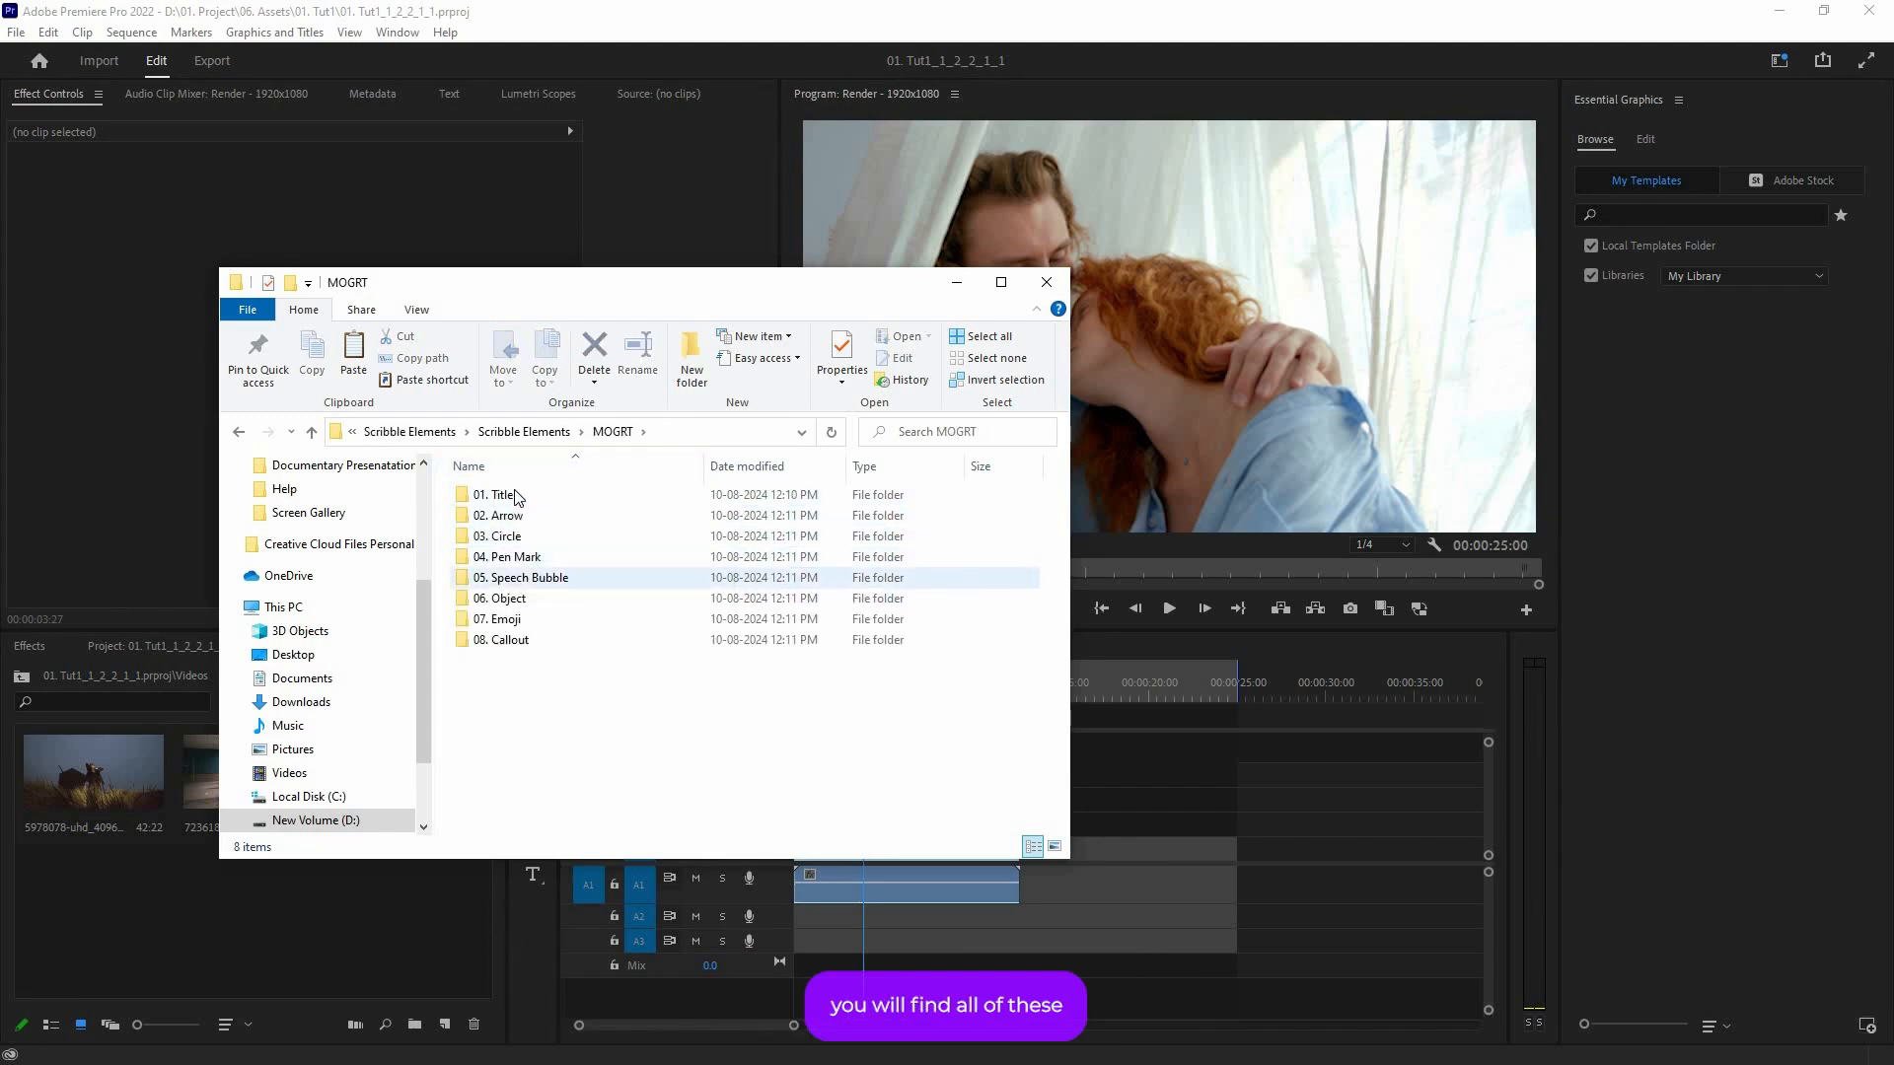
Step: Browse the template categories, including 01. Title, 02. Arrow and 05. Speech Bubble
click(495, 494)
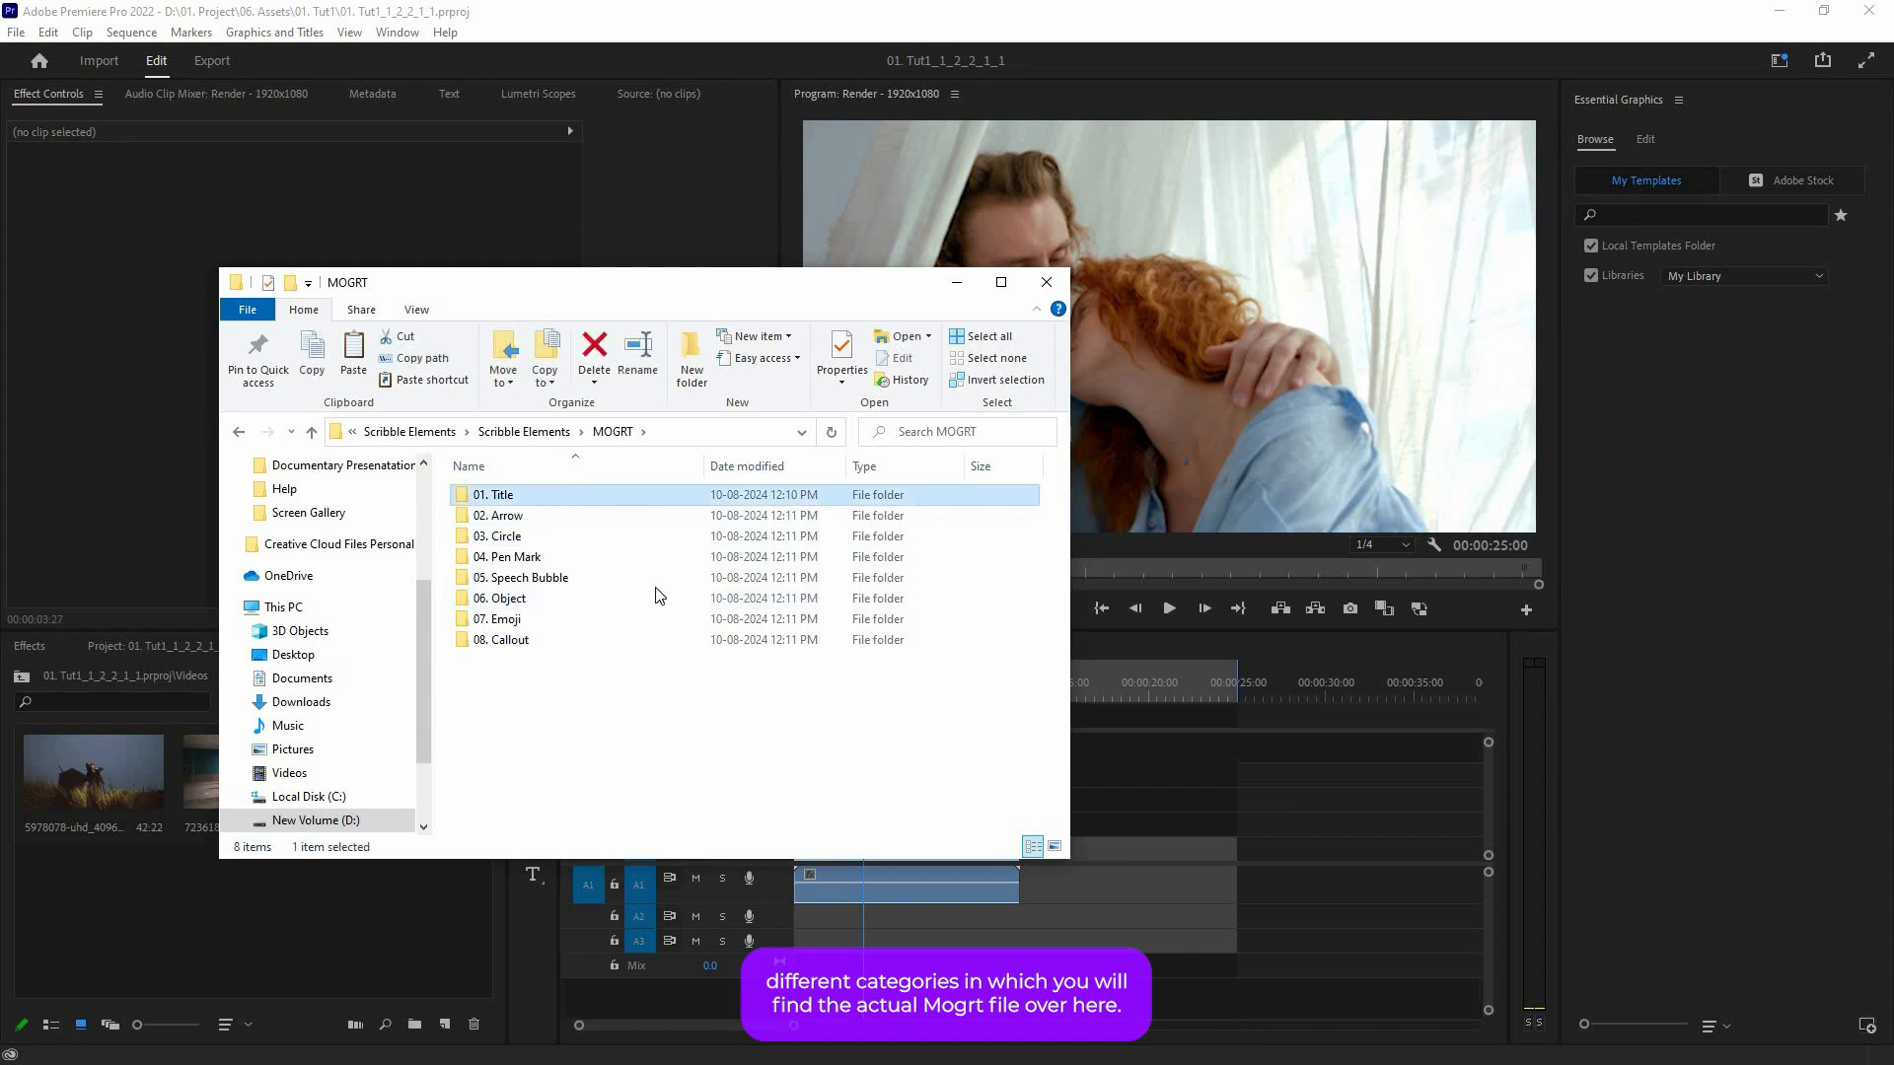
double_click(493, 494)
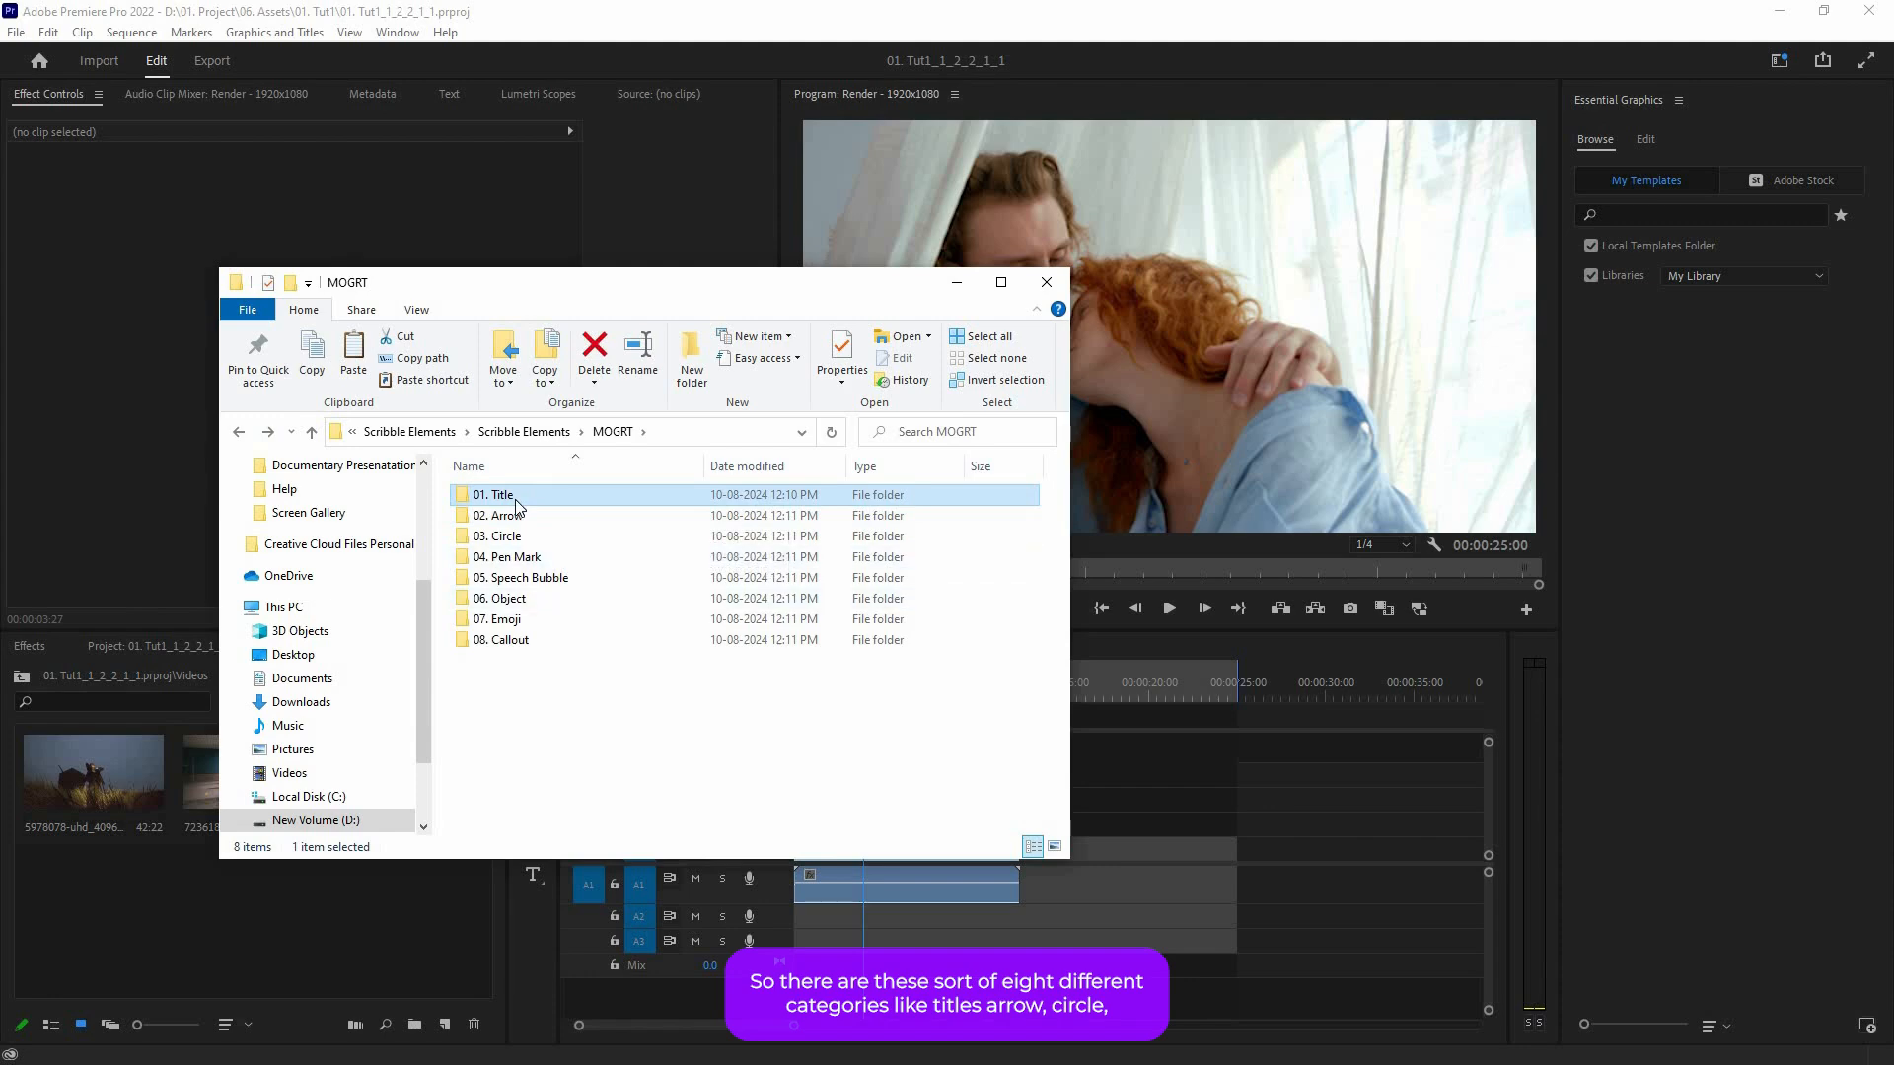
click(499, 514)
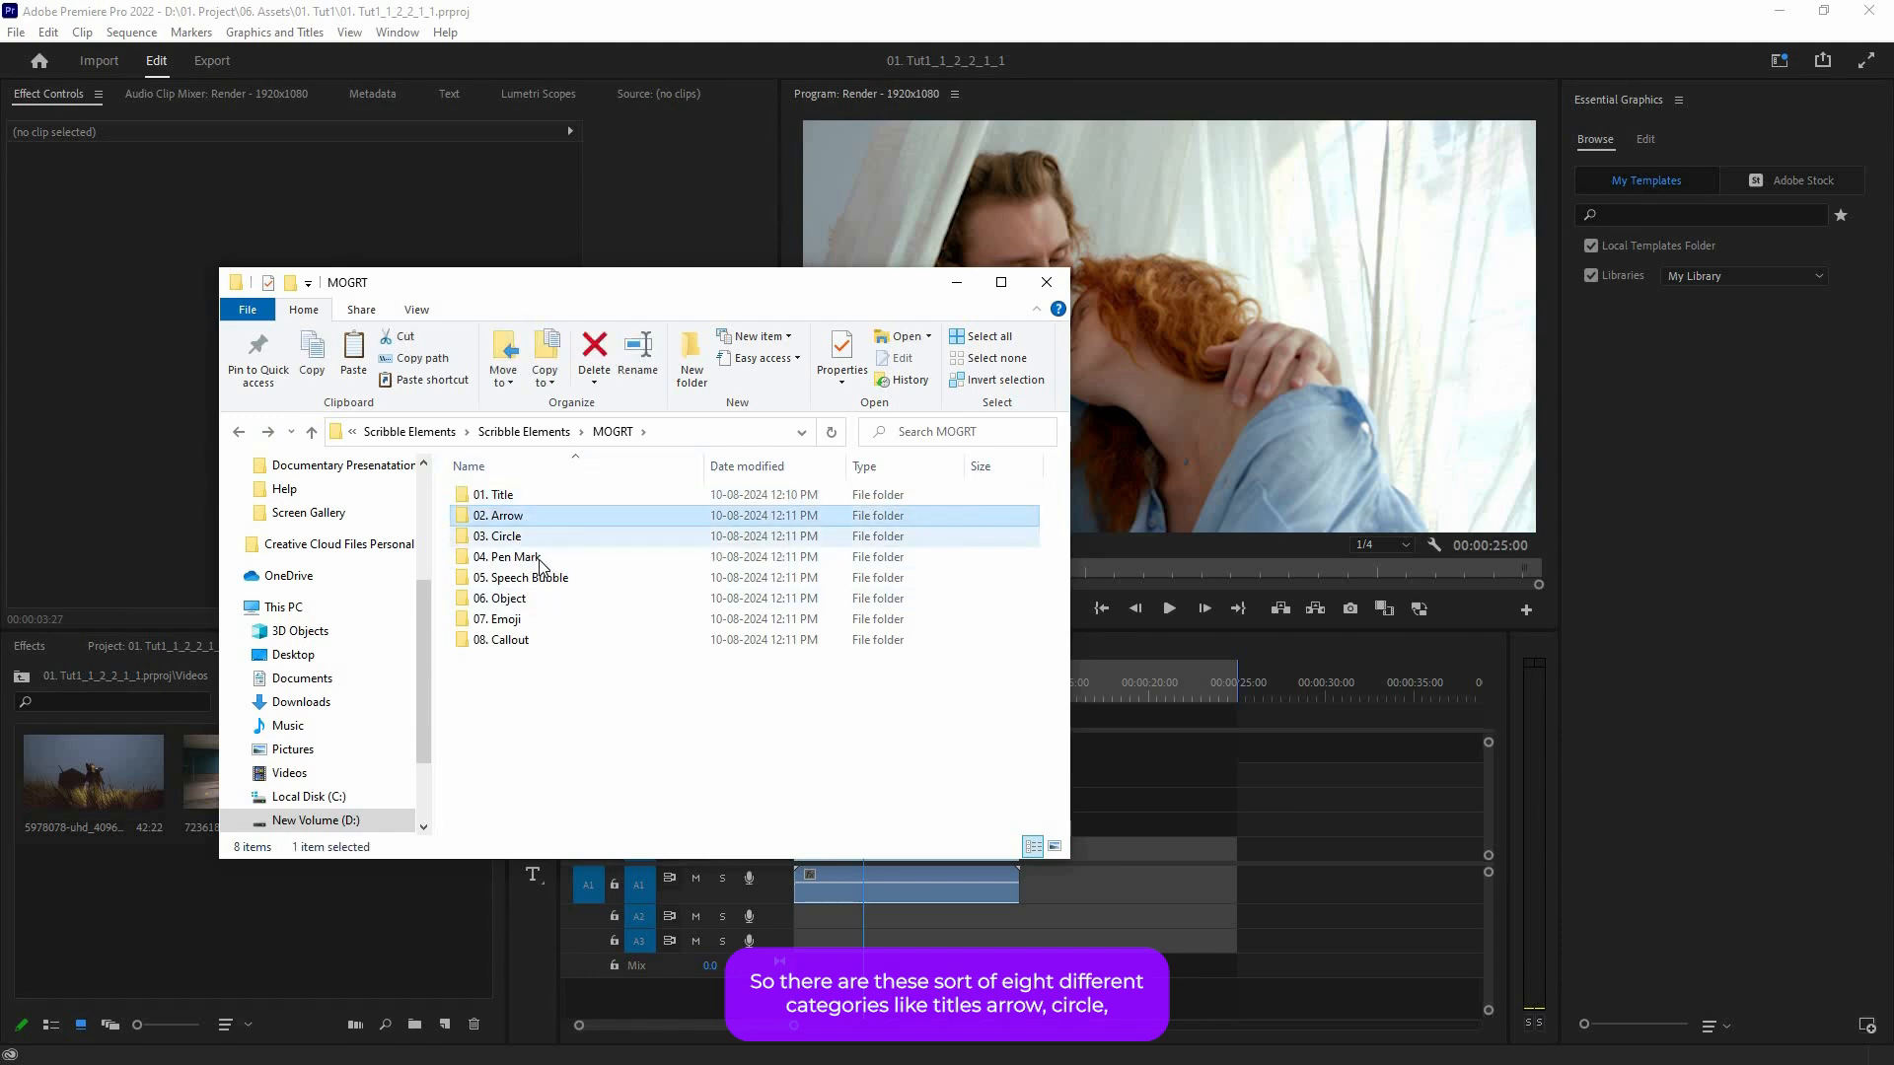
click(522, 577)
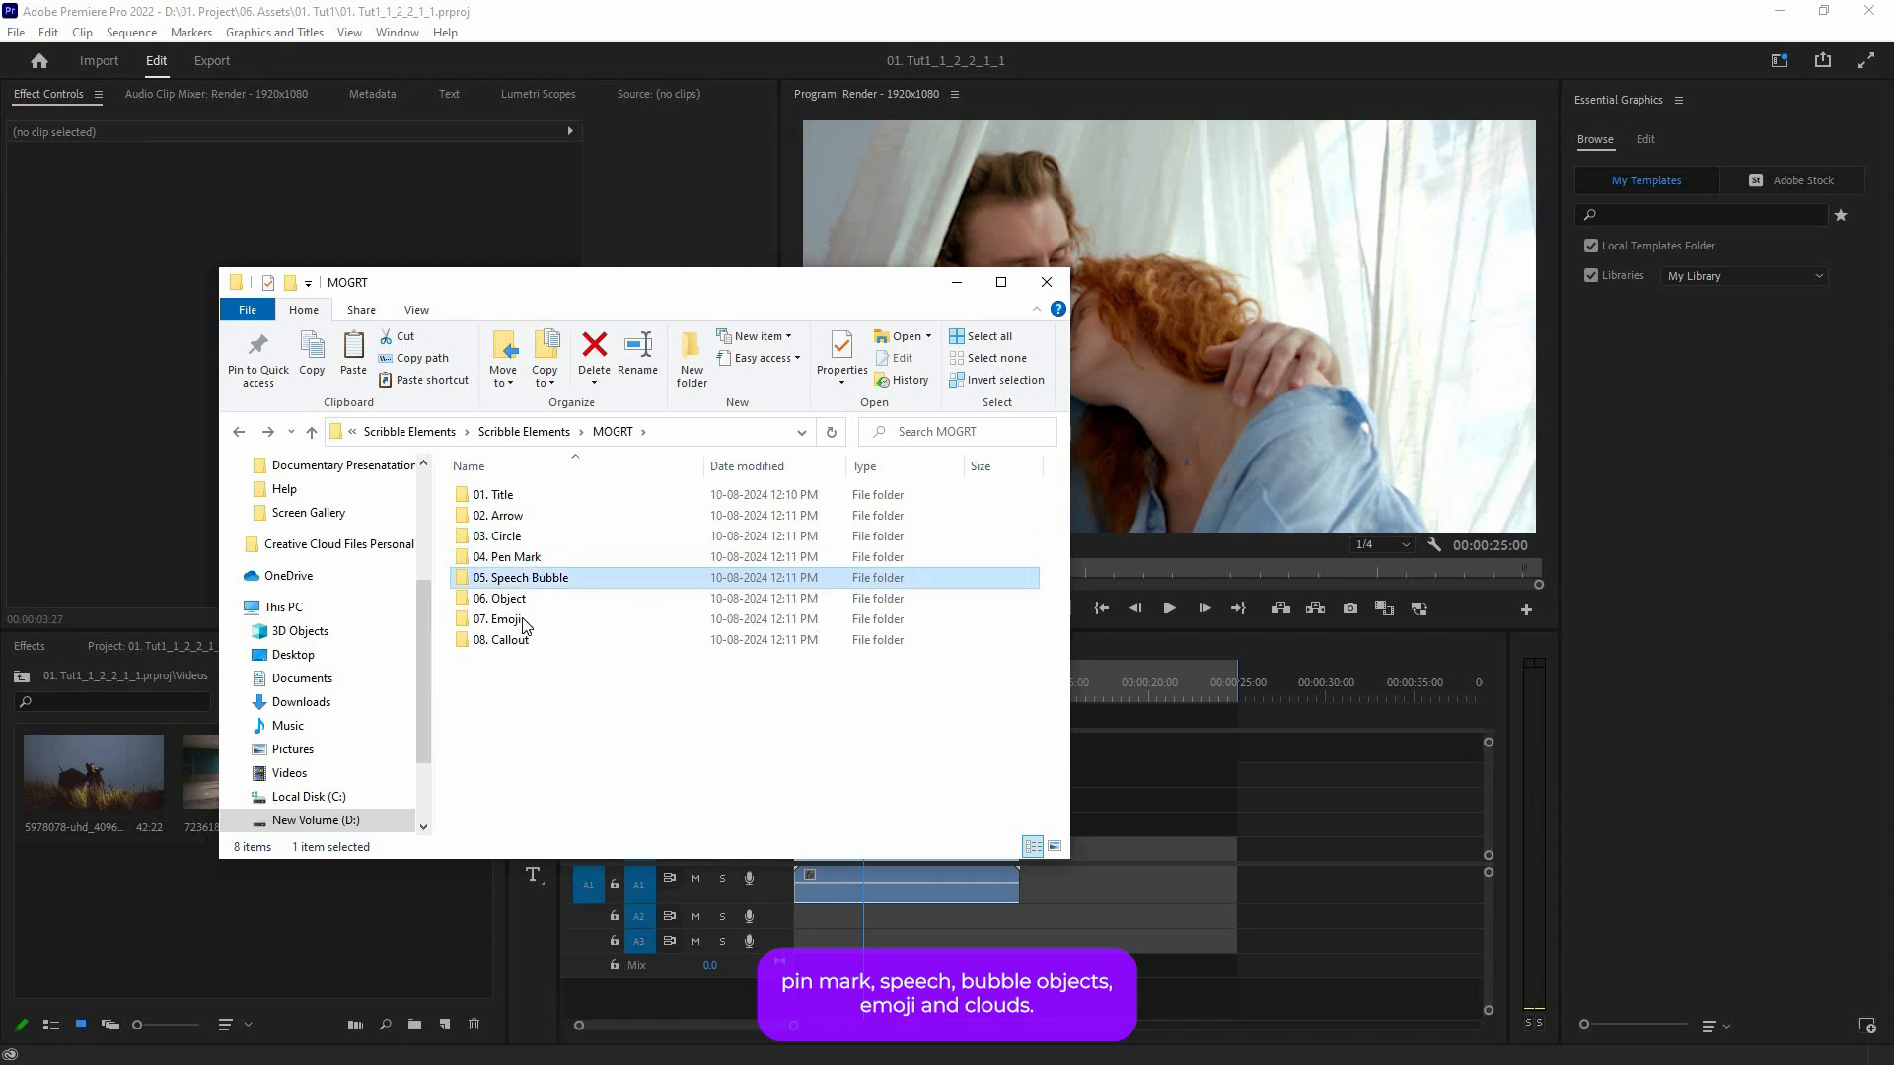
click(499, 618)
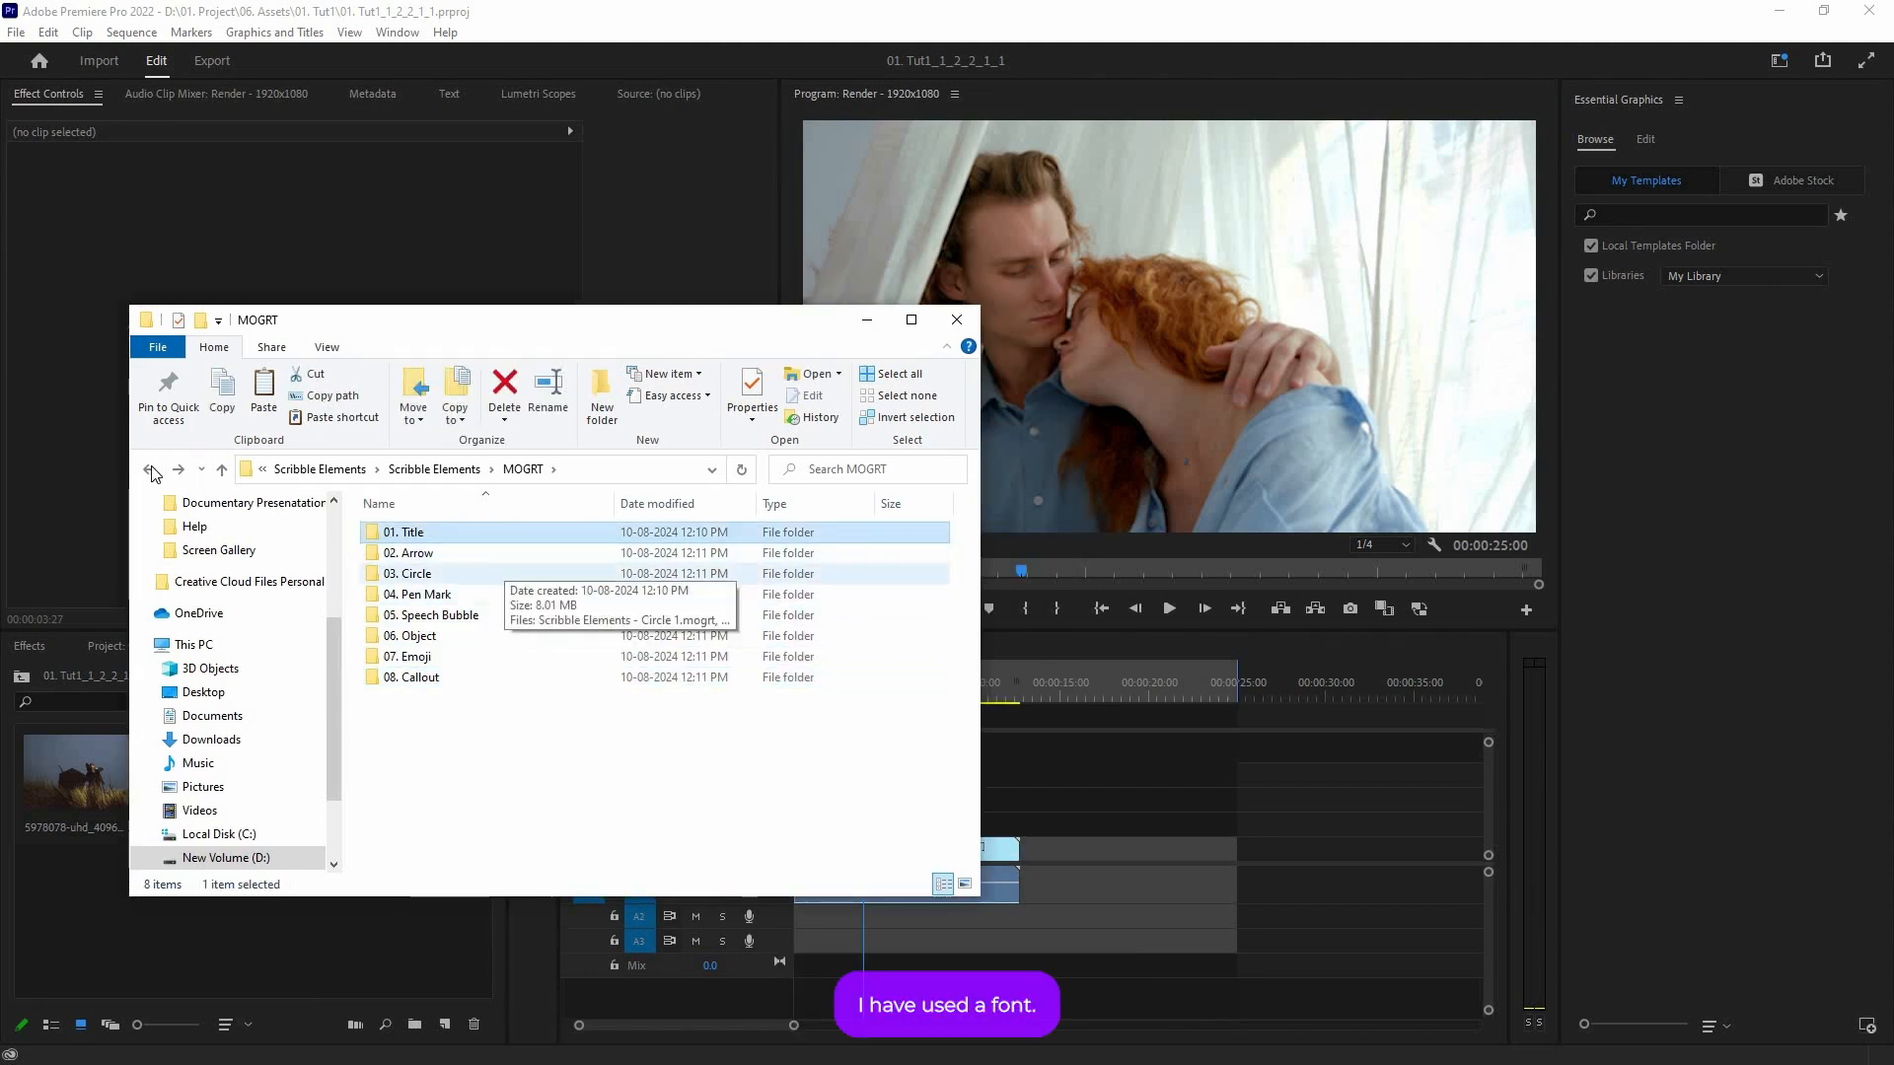
Step: Check the Google Fonts Caveat link in Font.txt, then close Notepad
click(151, 470)
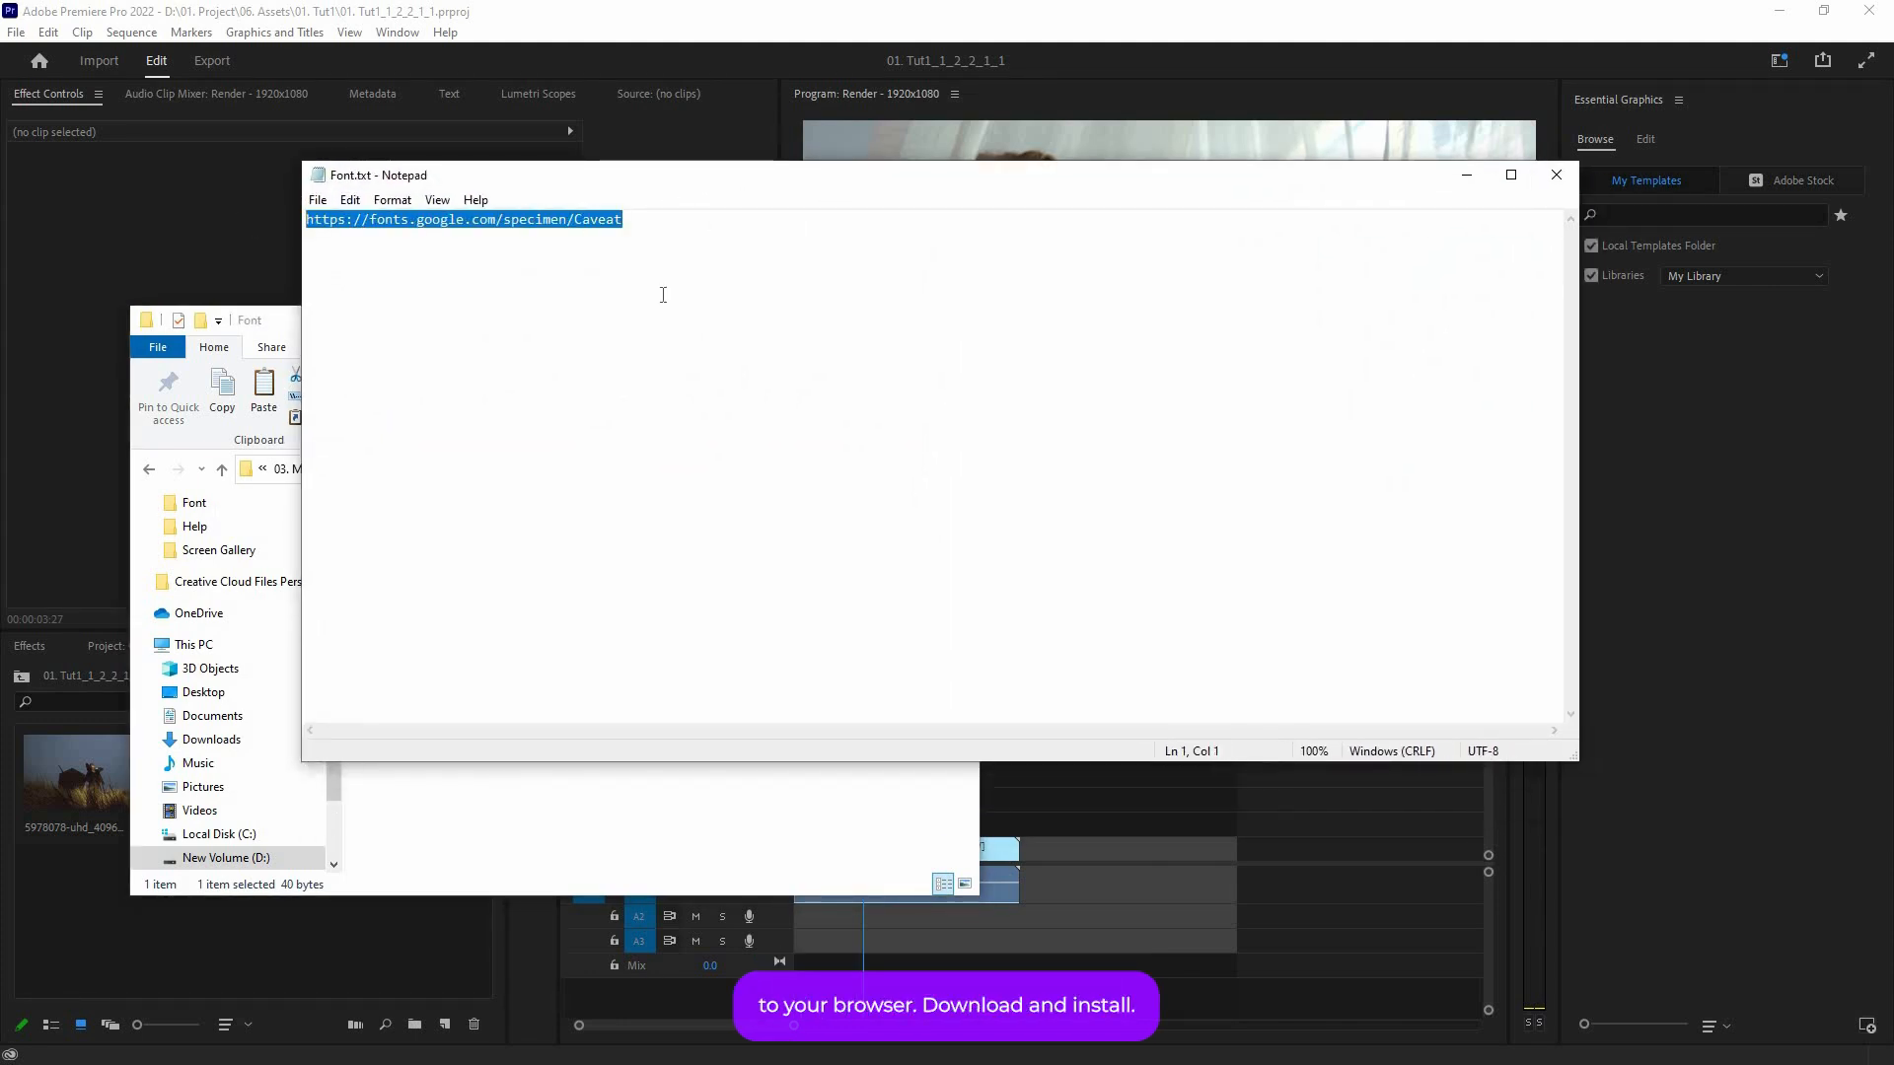
click(1556, 173)
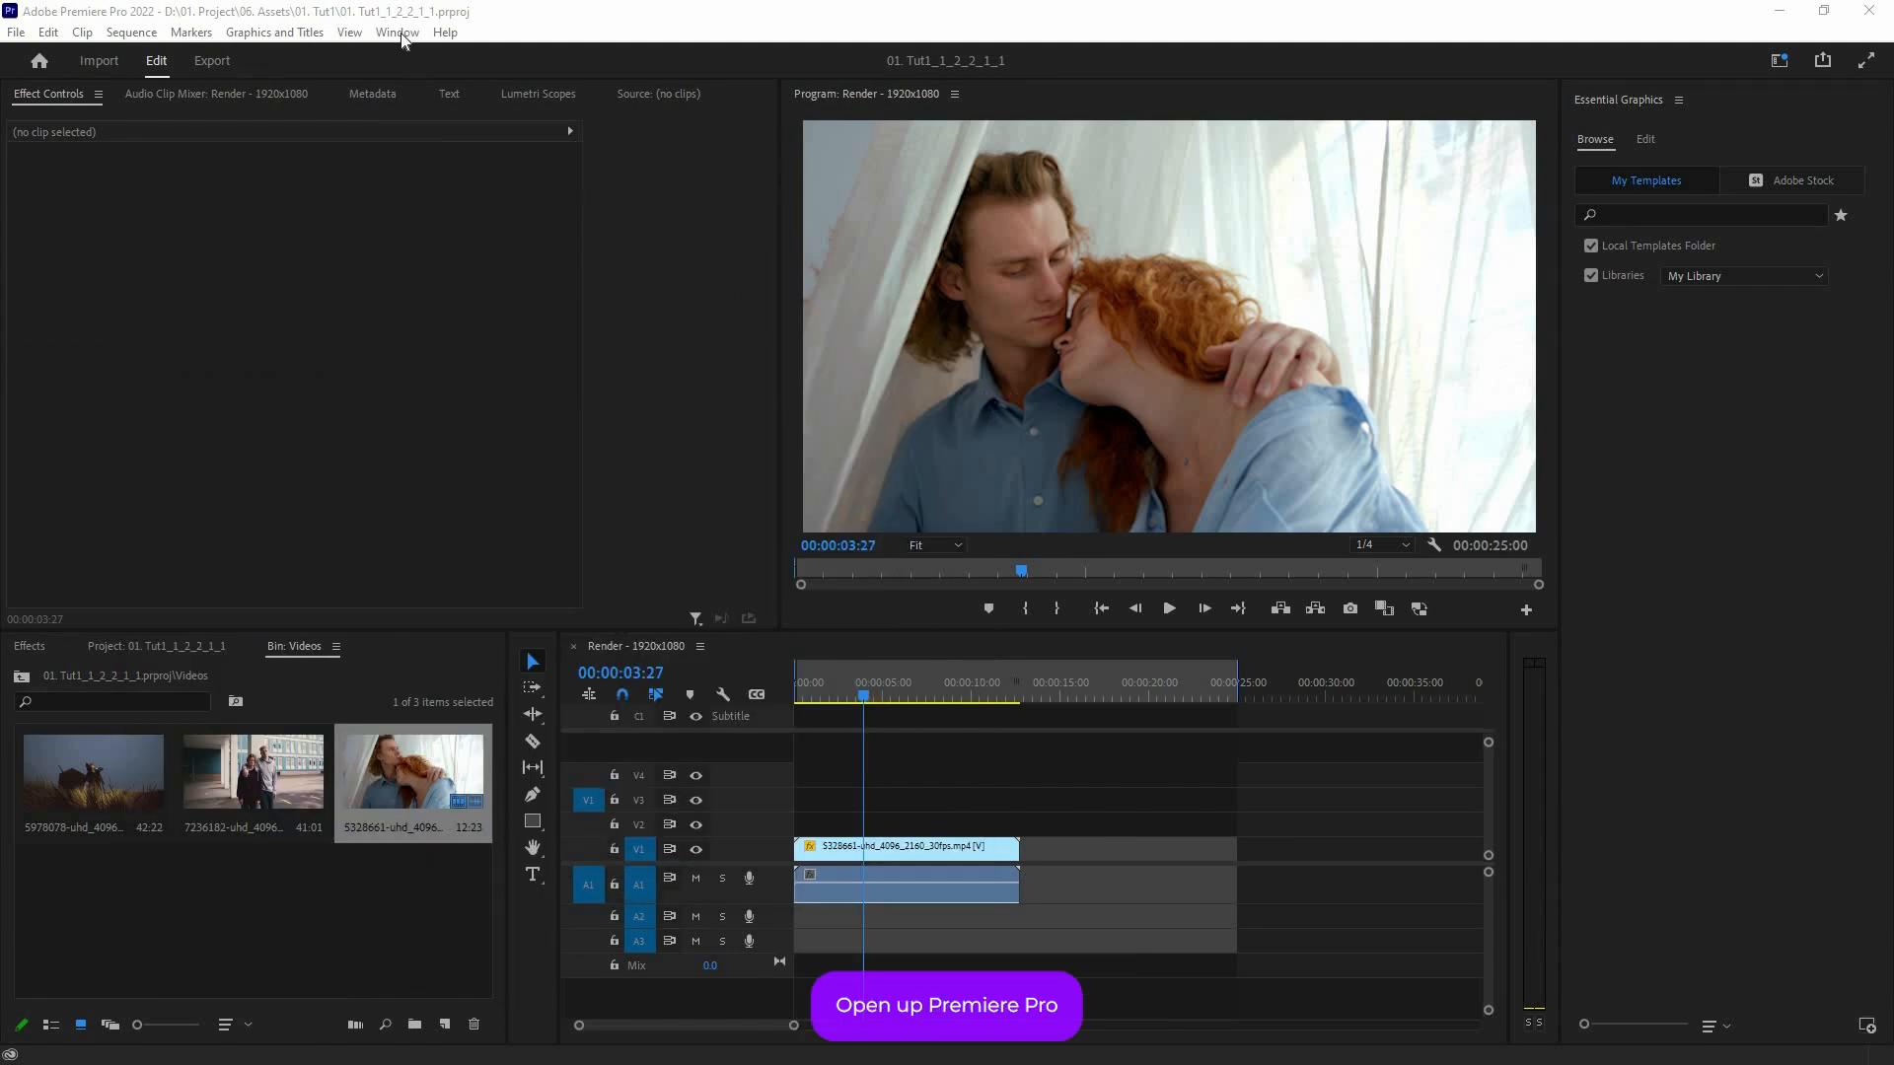
Step: Show the Essential Graphics panel and import the Title and Arrow .mogrt templates
click(397, 32)
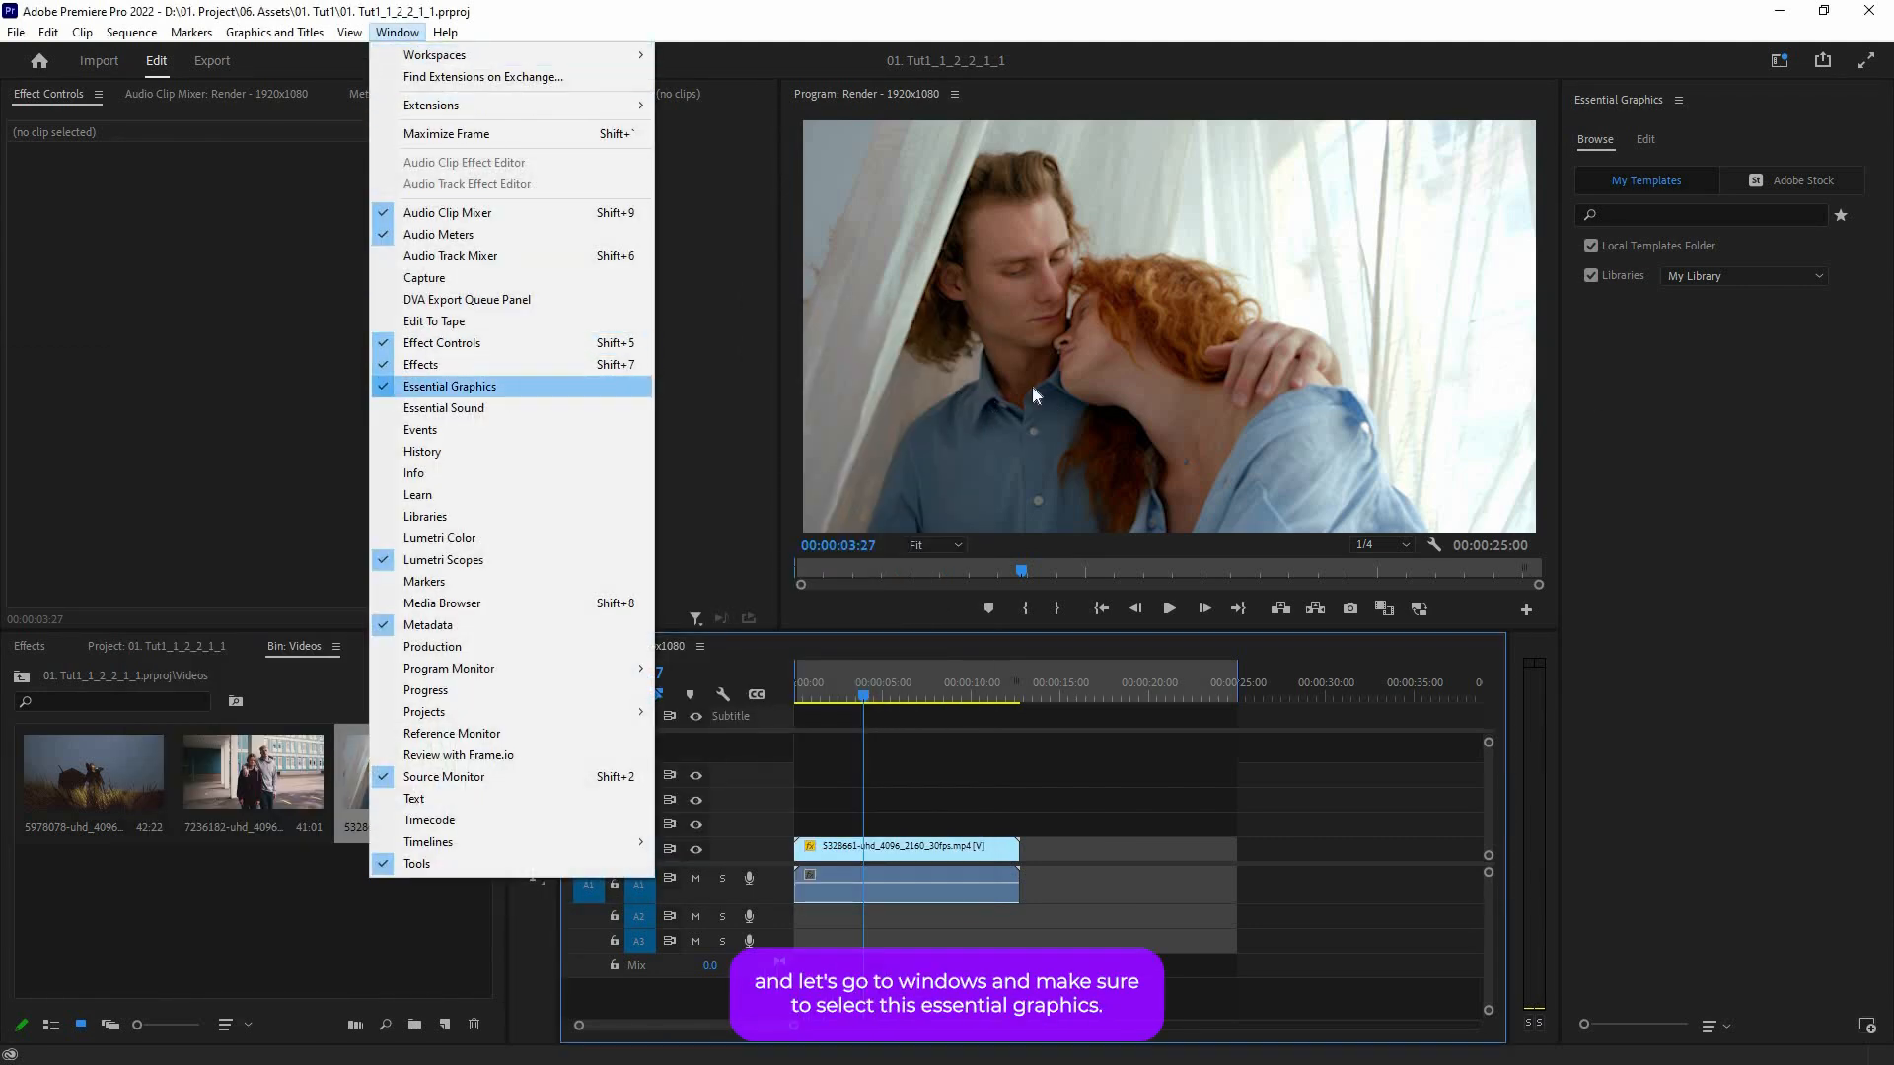
click(450, 386)
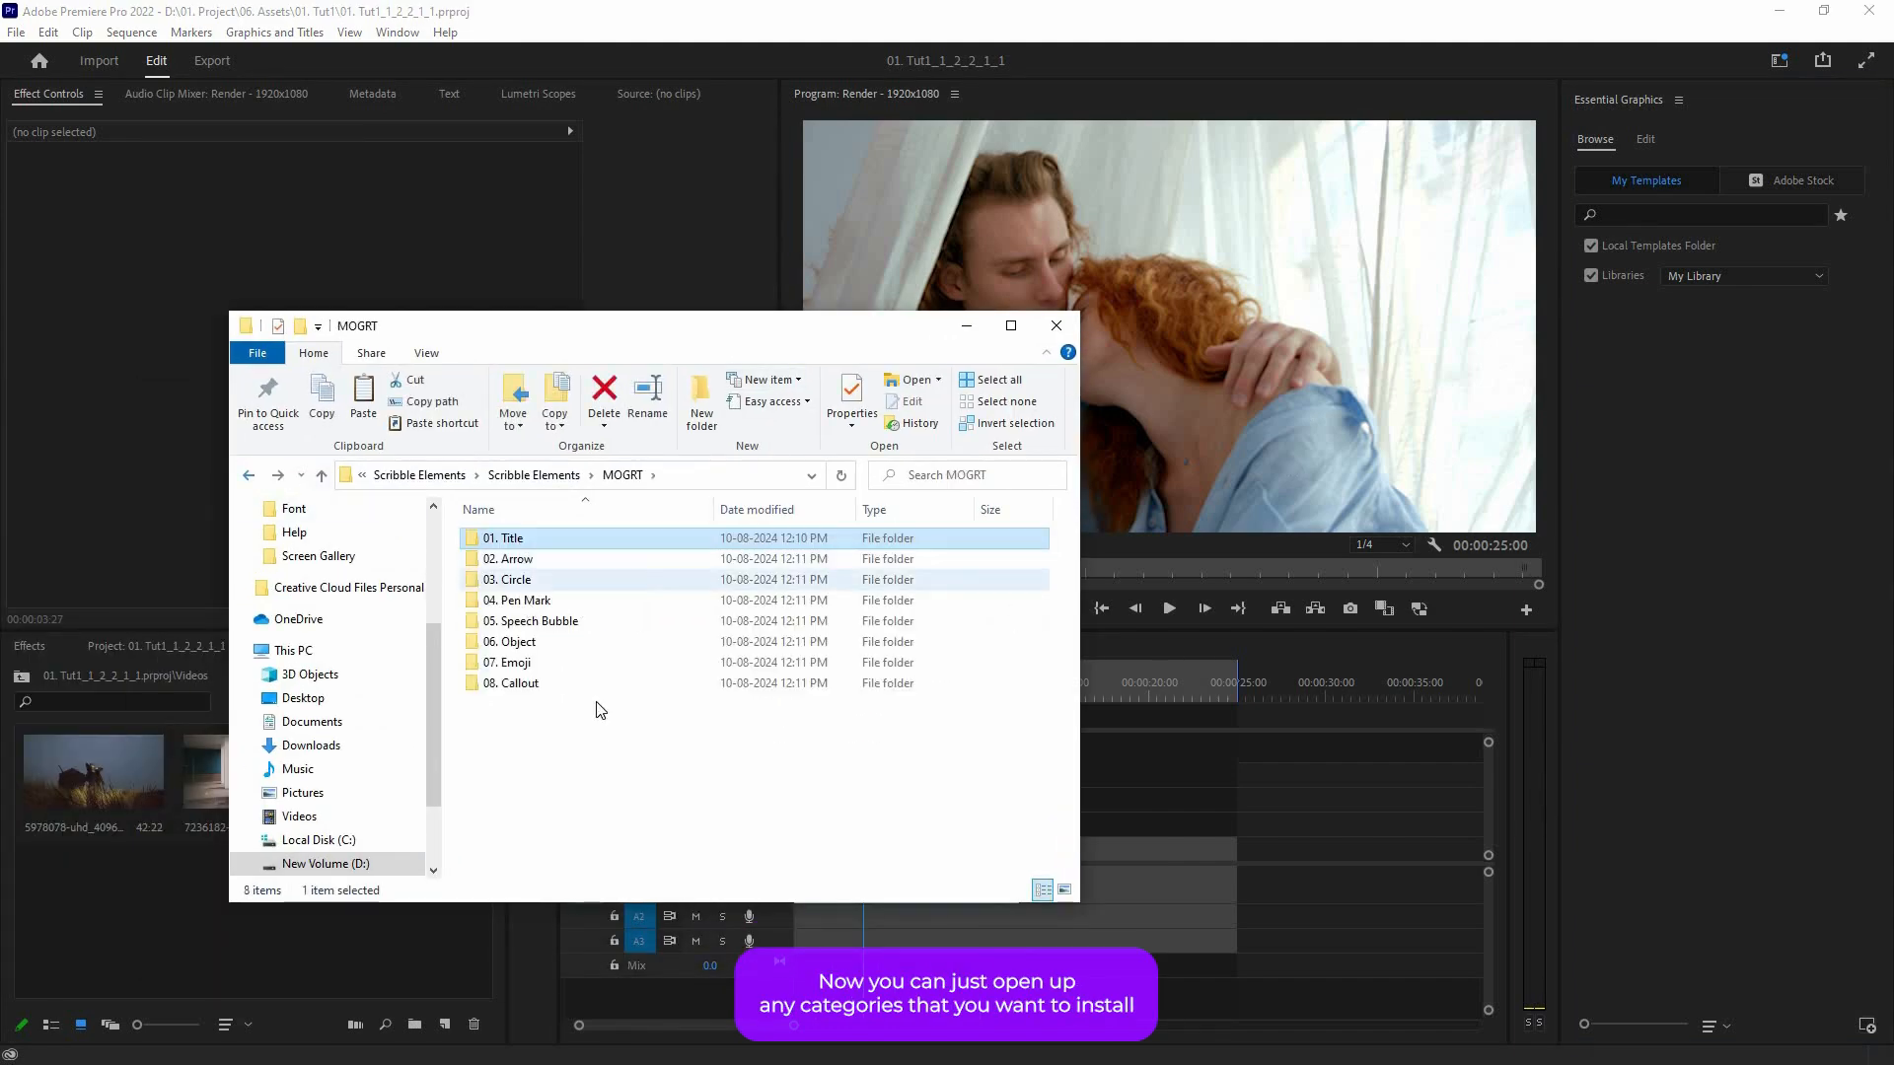
double_click(504, 537)
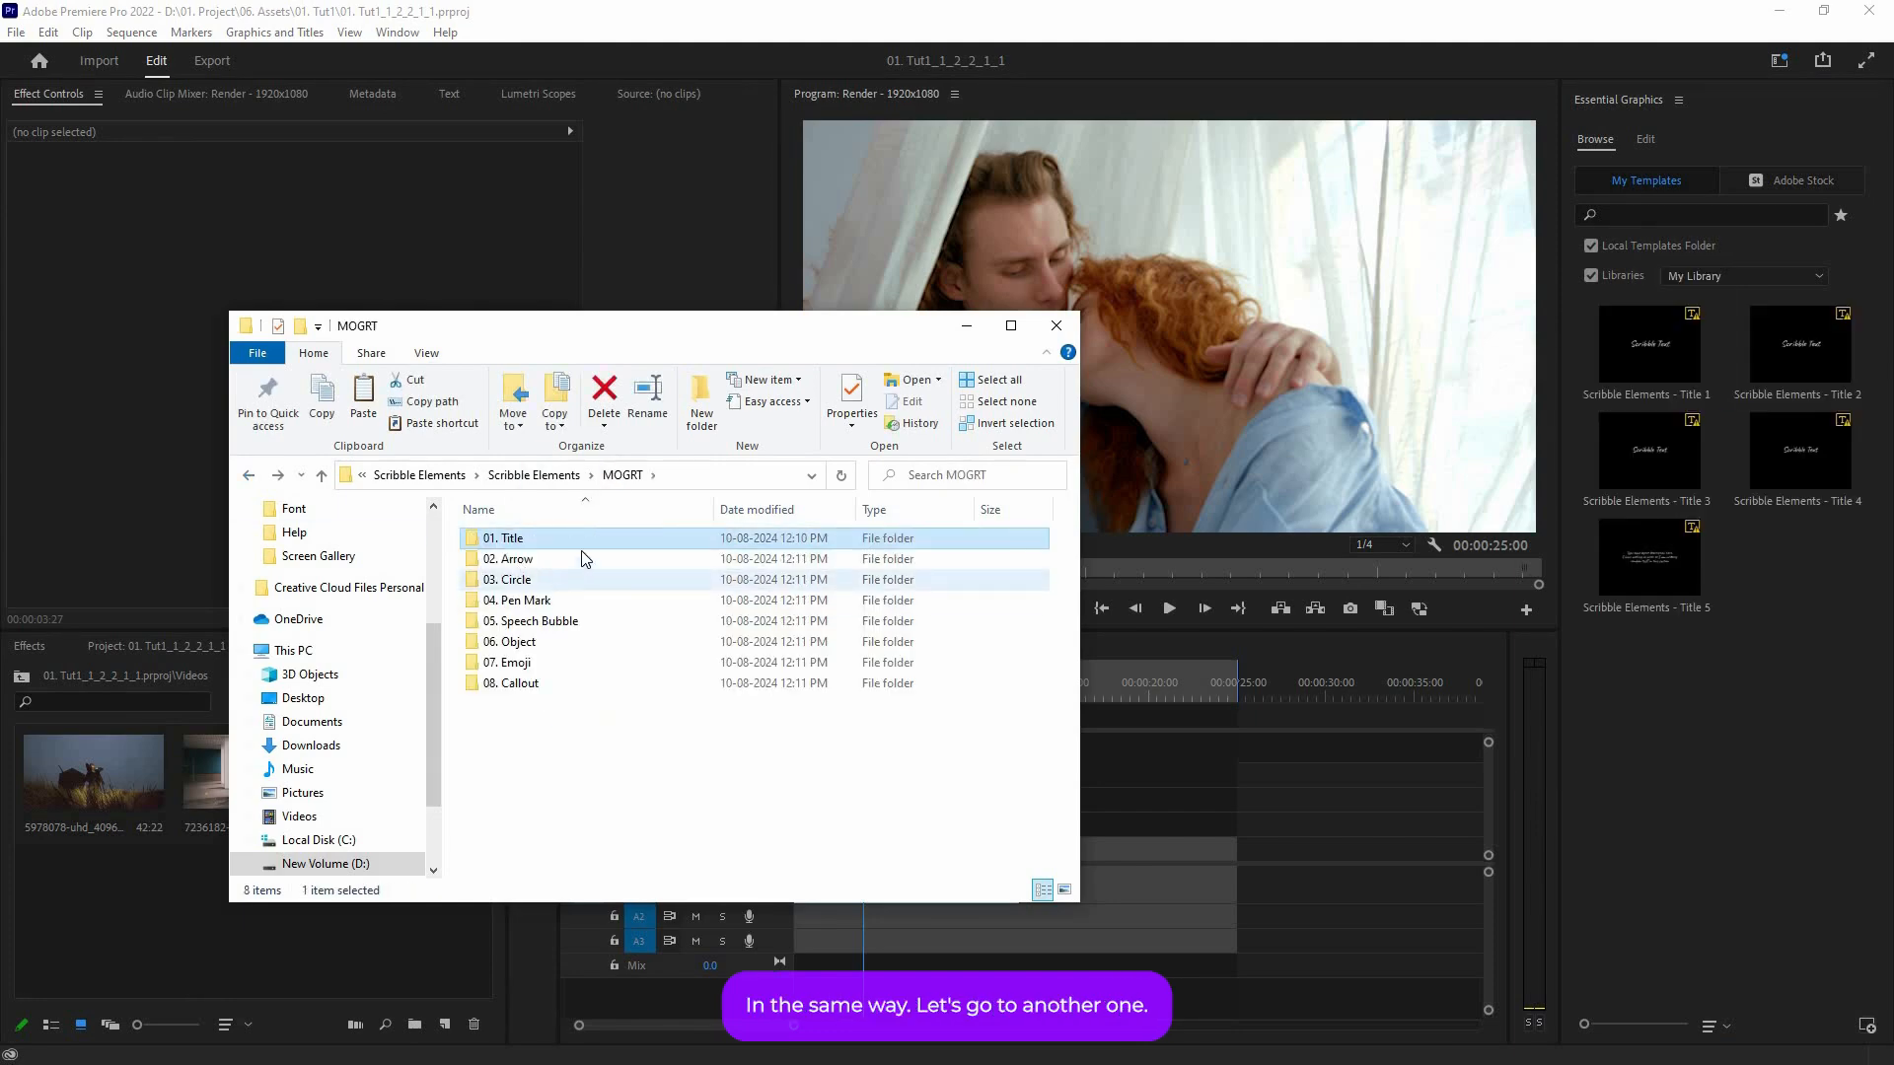
double_click(515, 558)
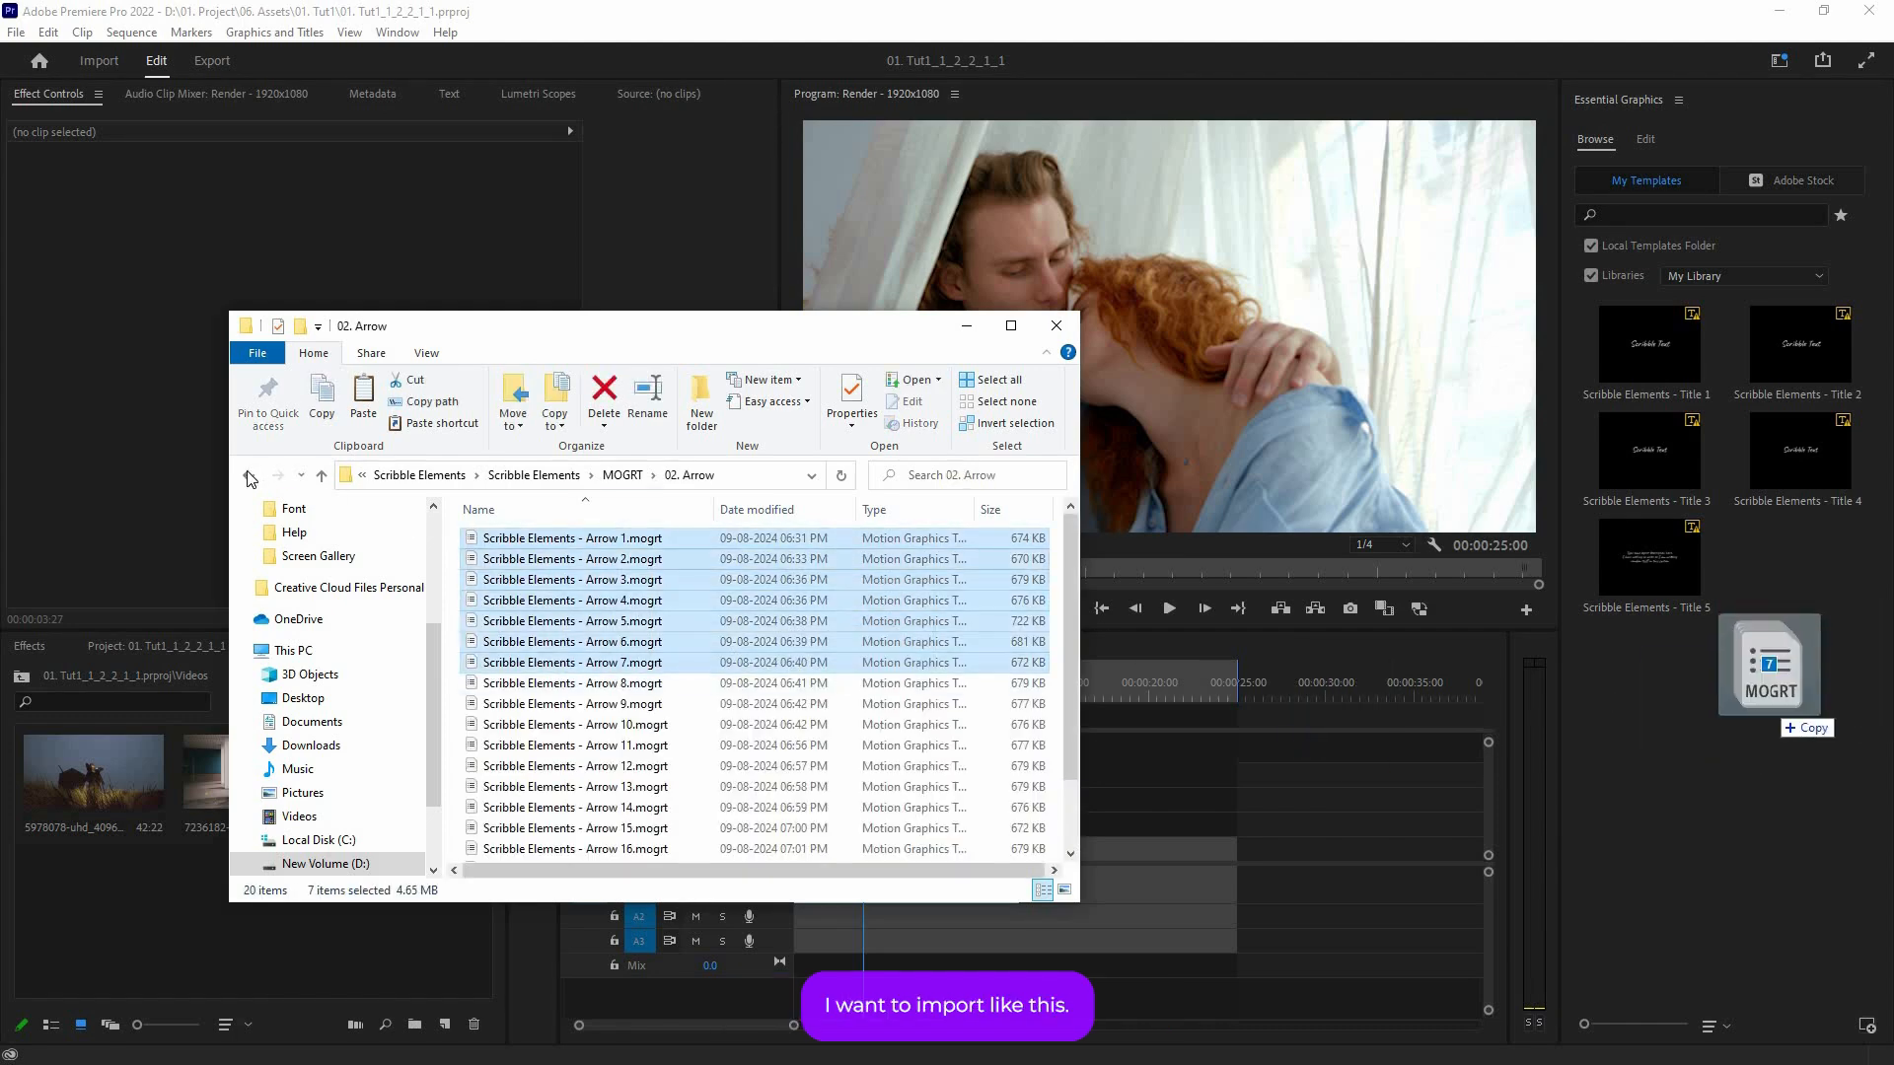
click(248, 475)
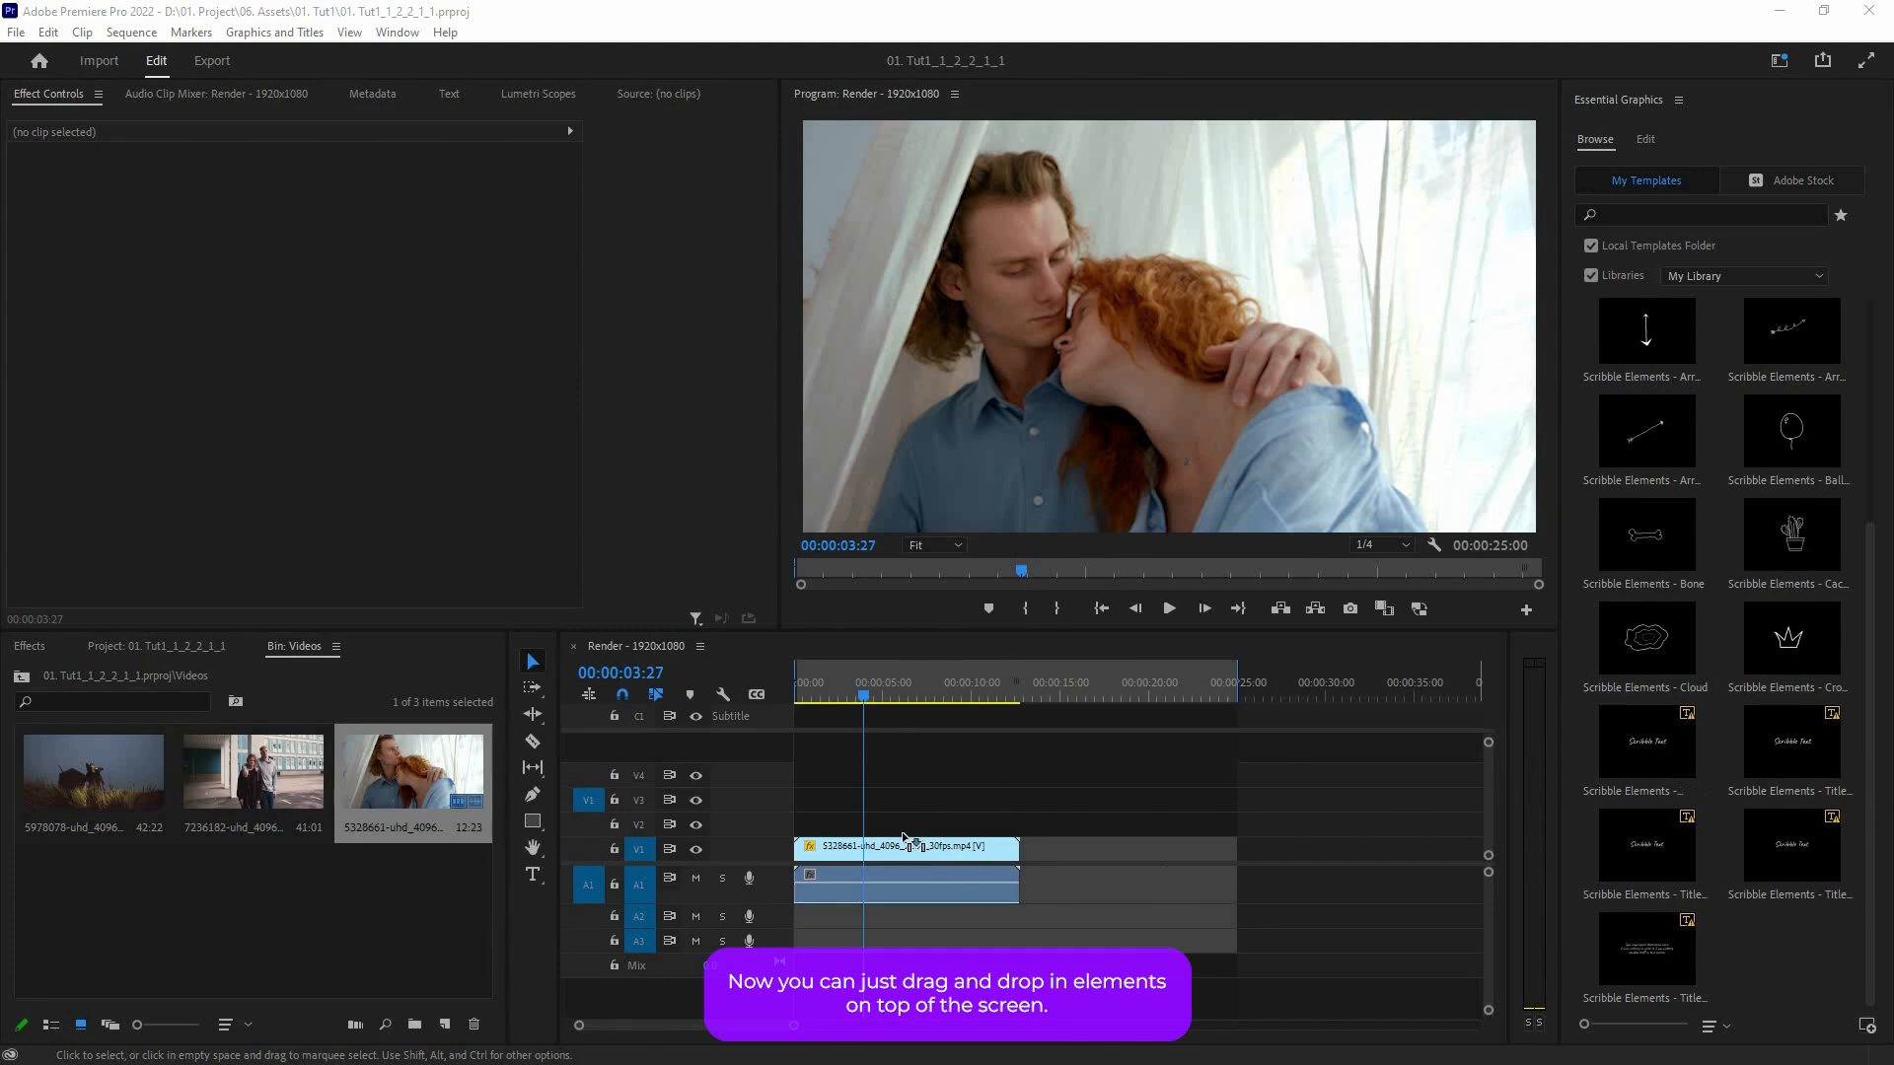
Step: Place the Scribble Elements Title on V2 and change its text to 'Type texts'
drag(1644, 743, 899, 822)
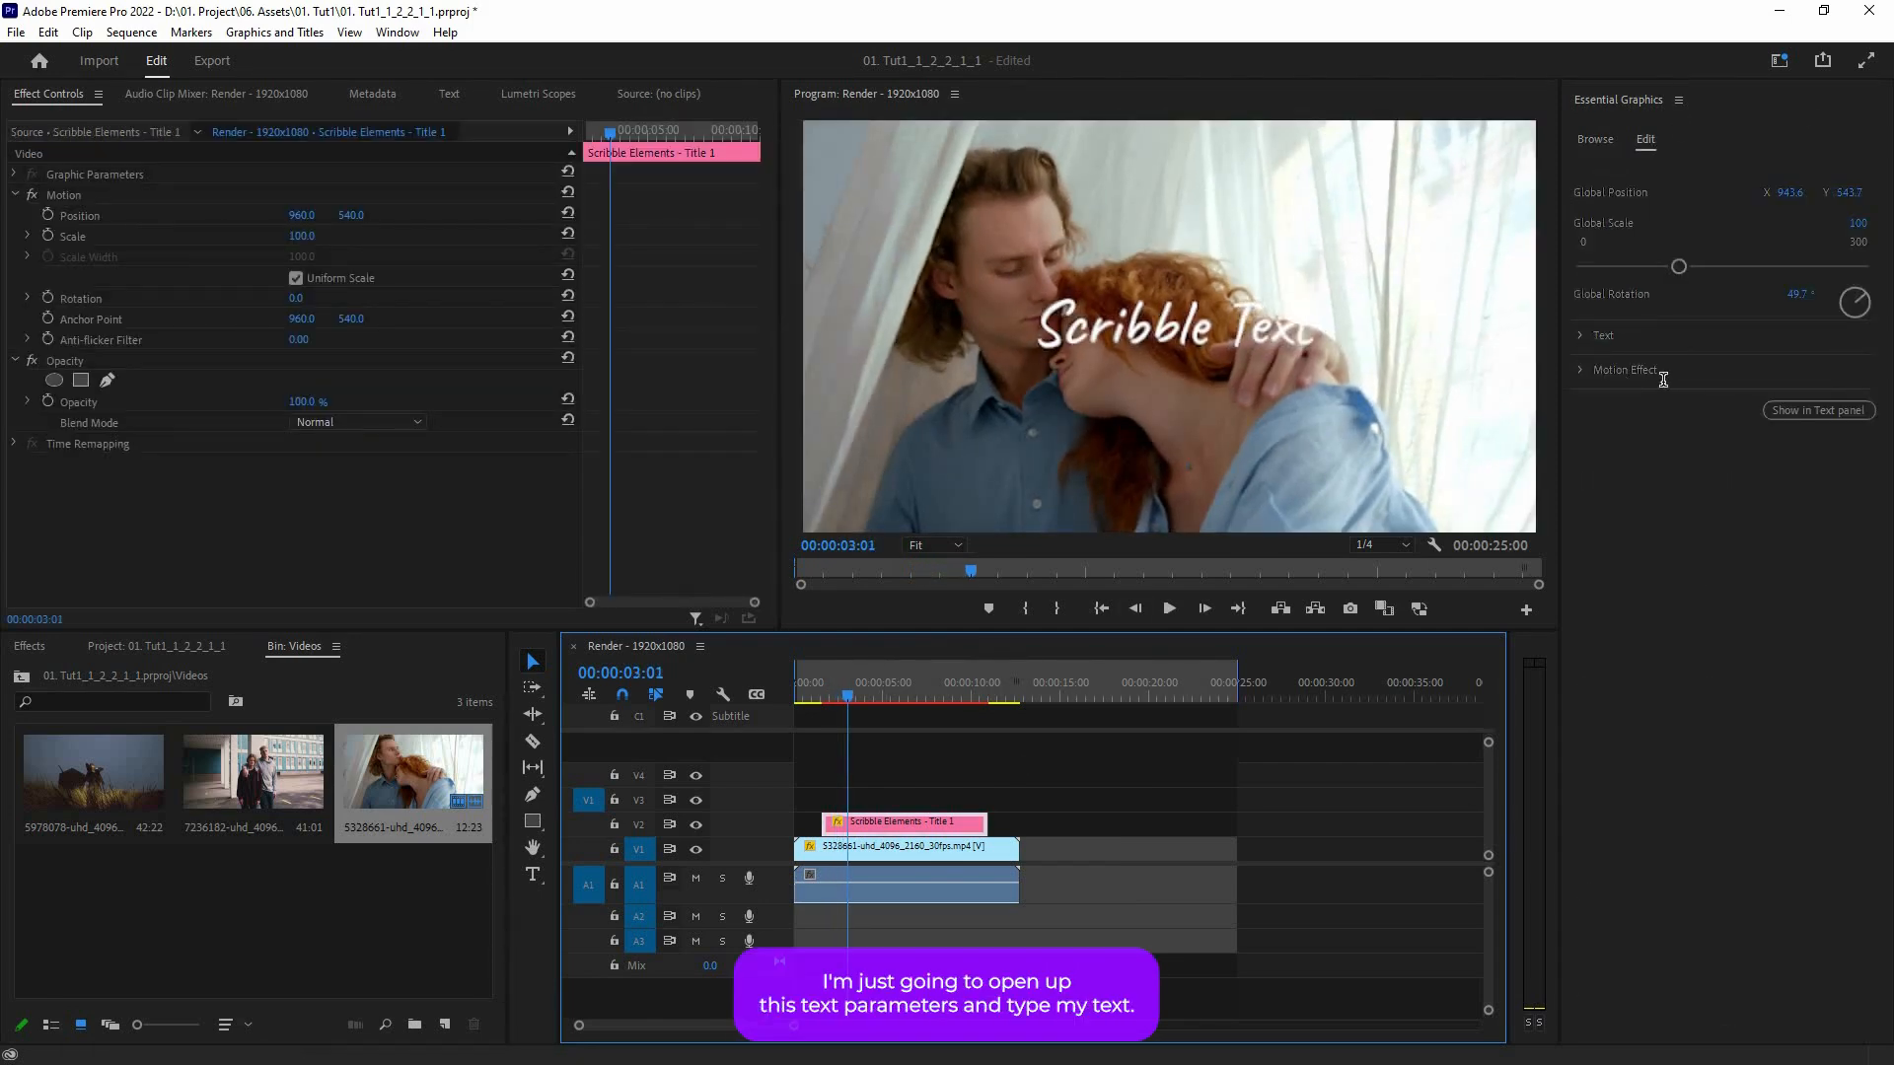
click(1603, 334)
text(Type texts)
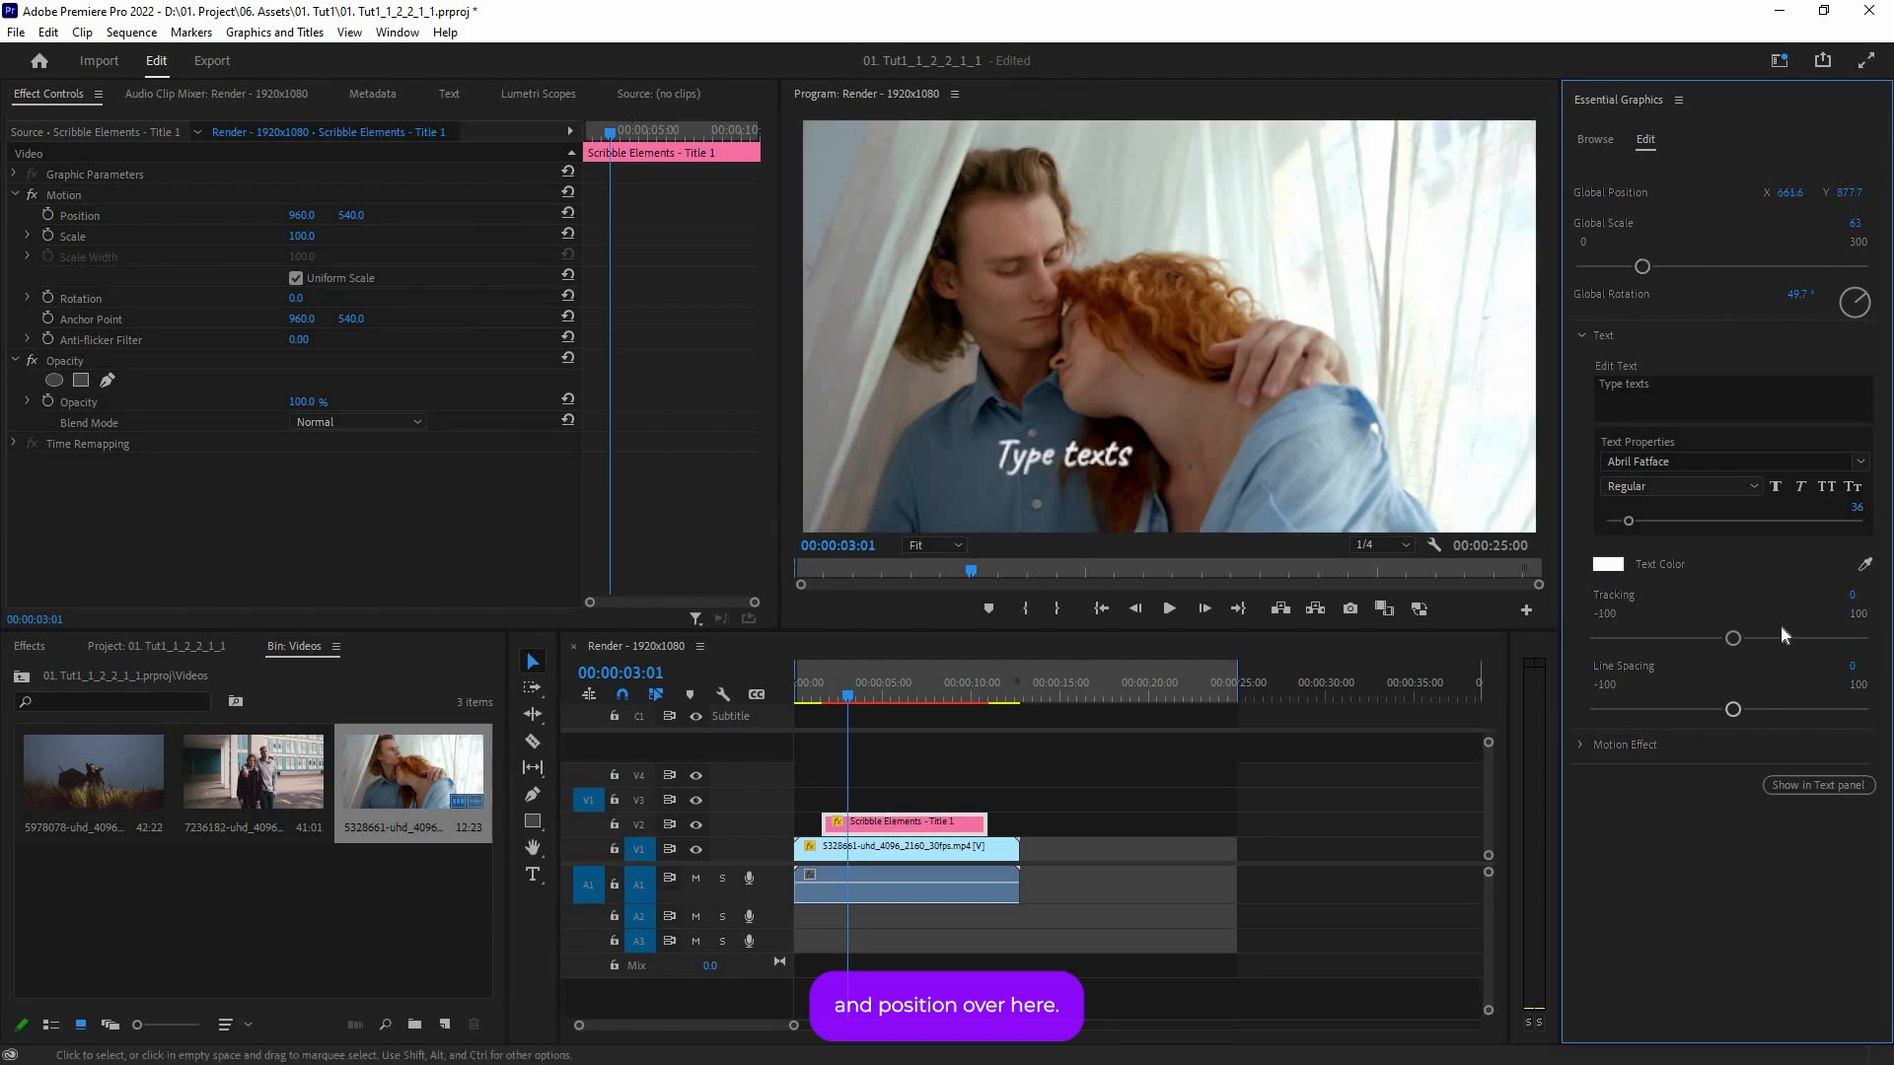
click(1593, 139)
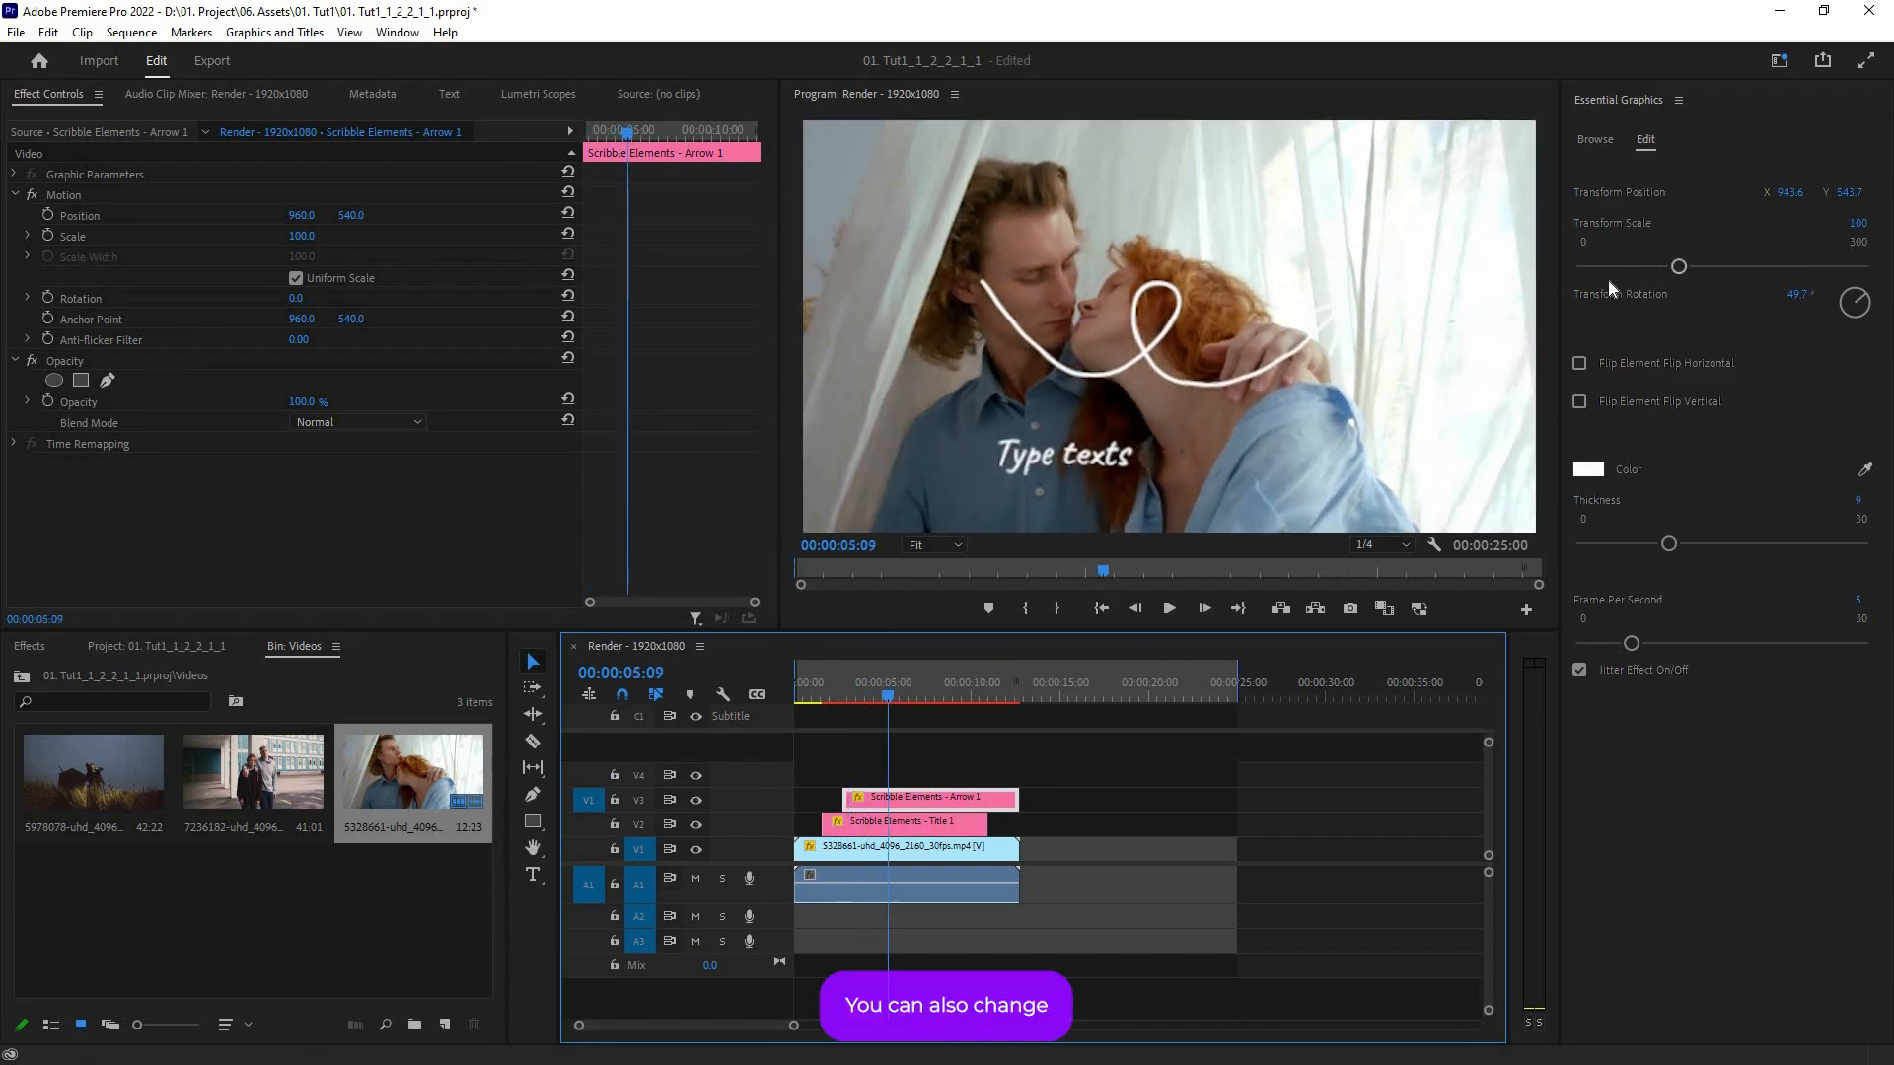
Step: Rotate the Scribble Elements Arrow on V3 to point at the 'Type texts' caption
drag(1678, 265, 1618, 265)
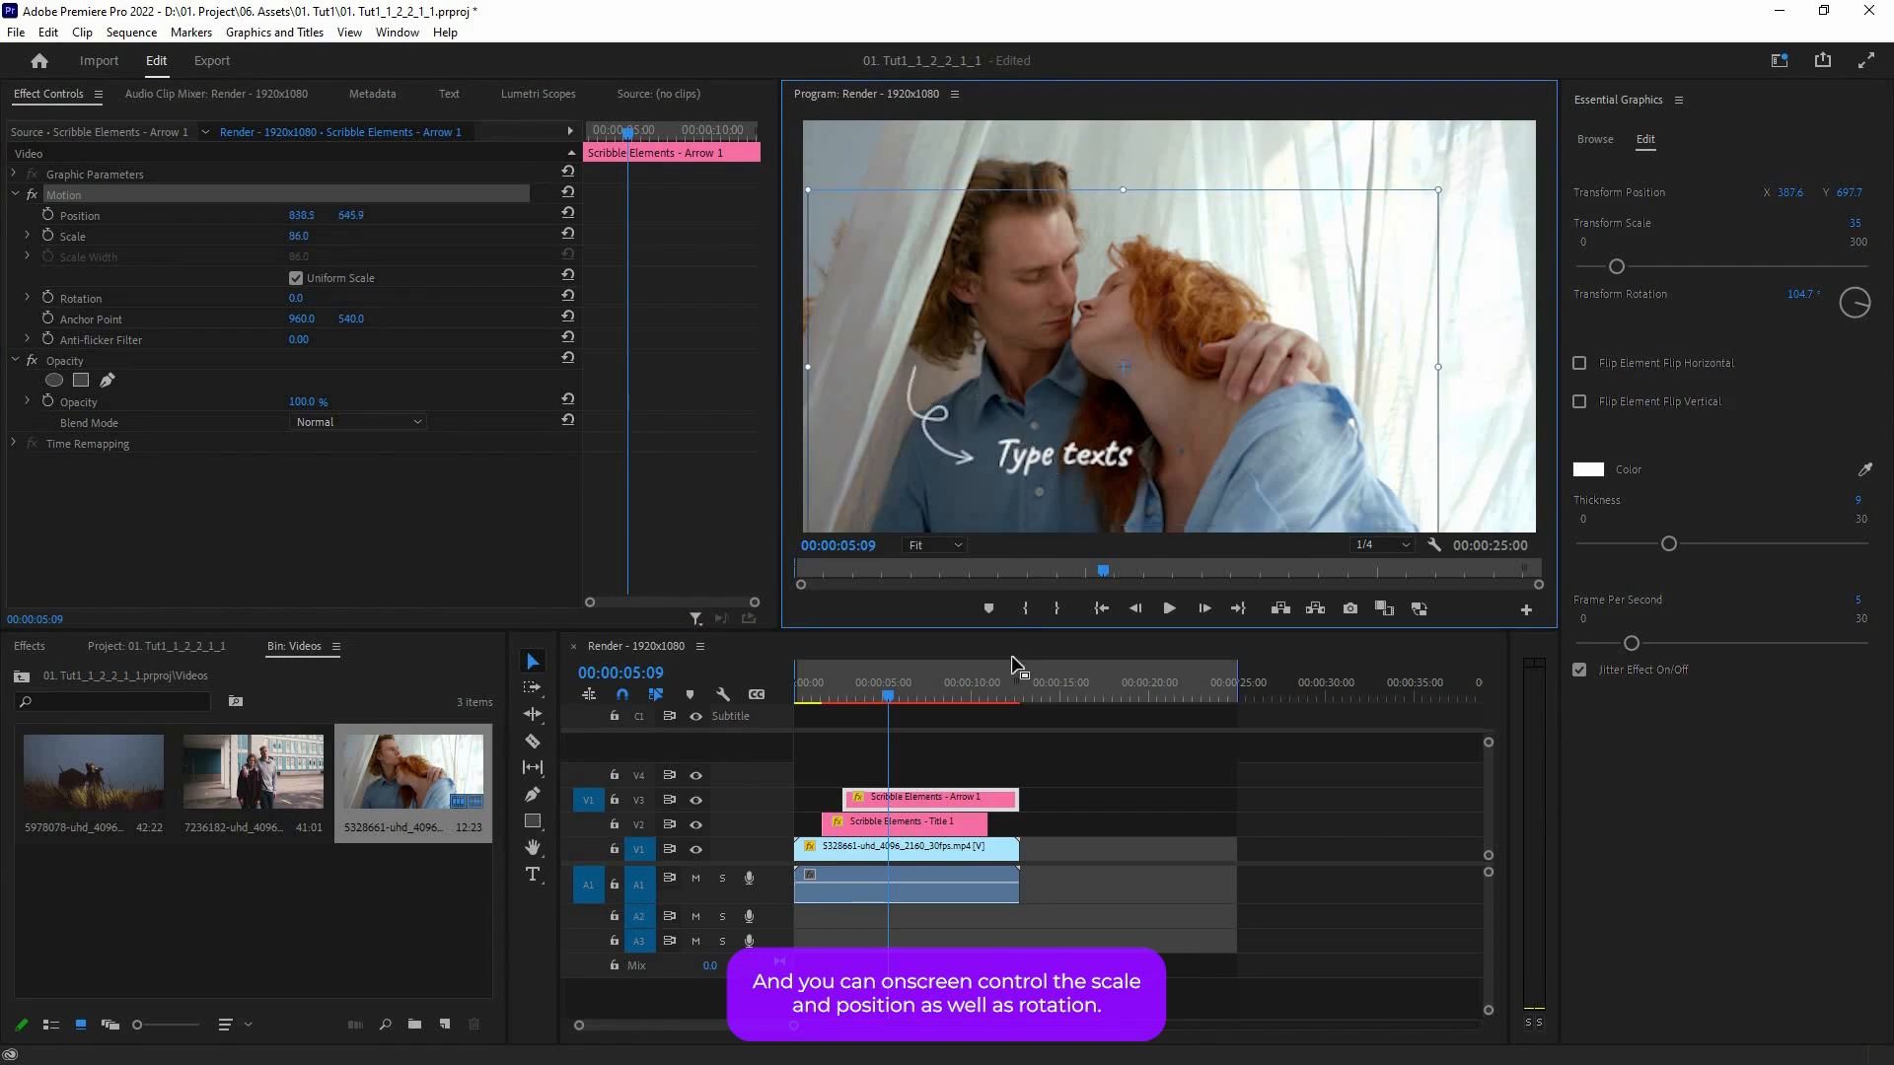
click(1594, 139)
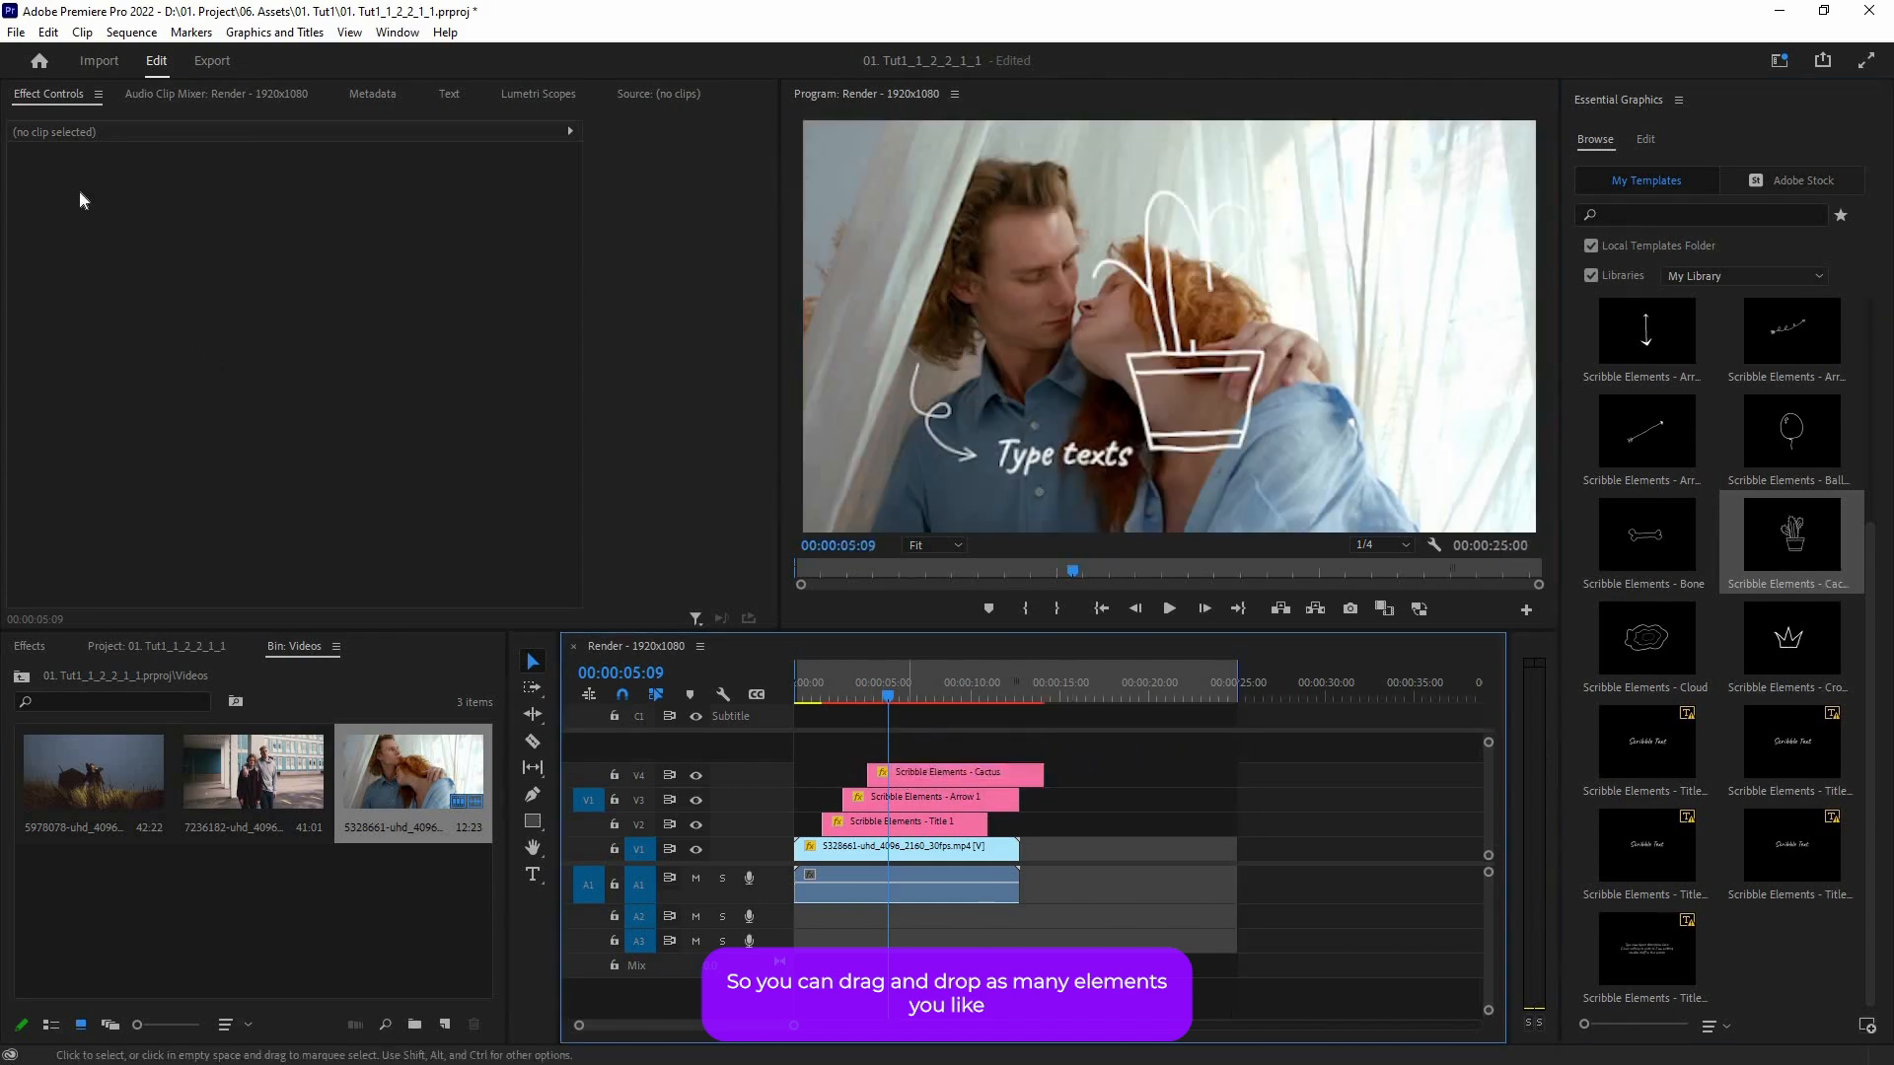
Step: Put the Scribble Elements Cactus on V4, shrunk and tilted beside the caption
click(953, 774)
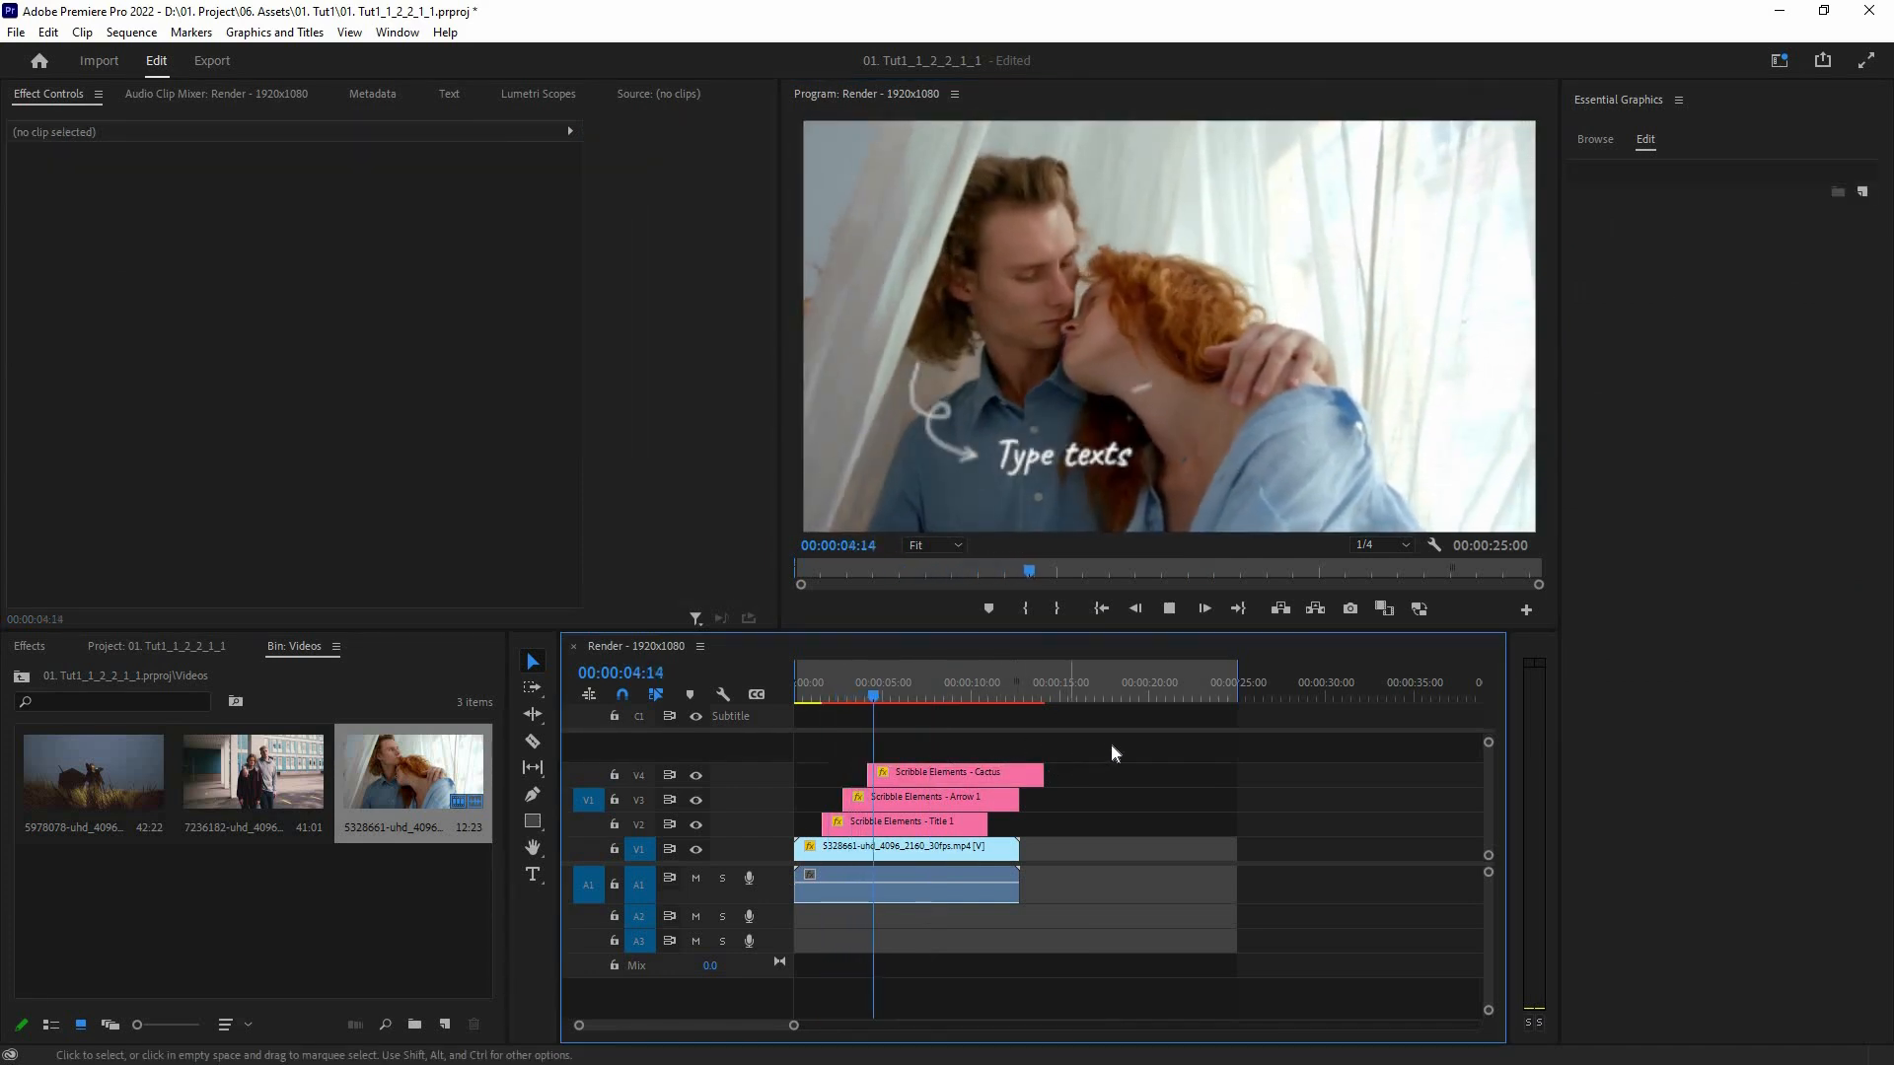
click(1168, 607)
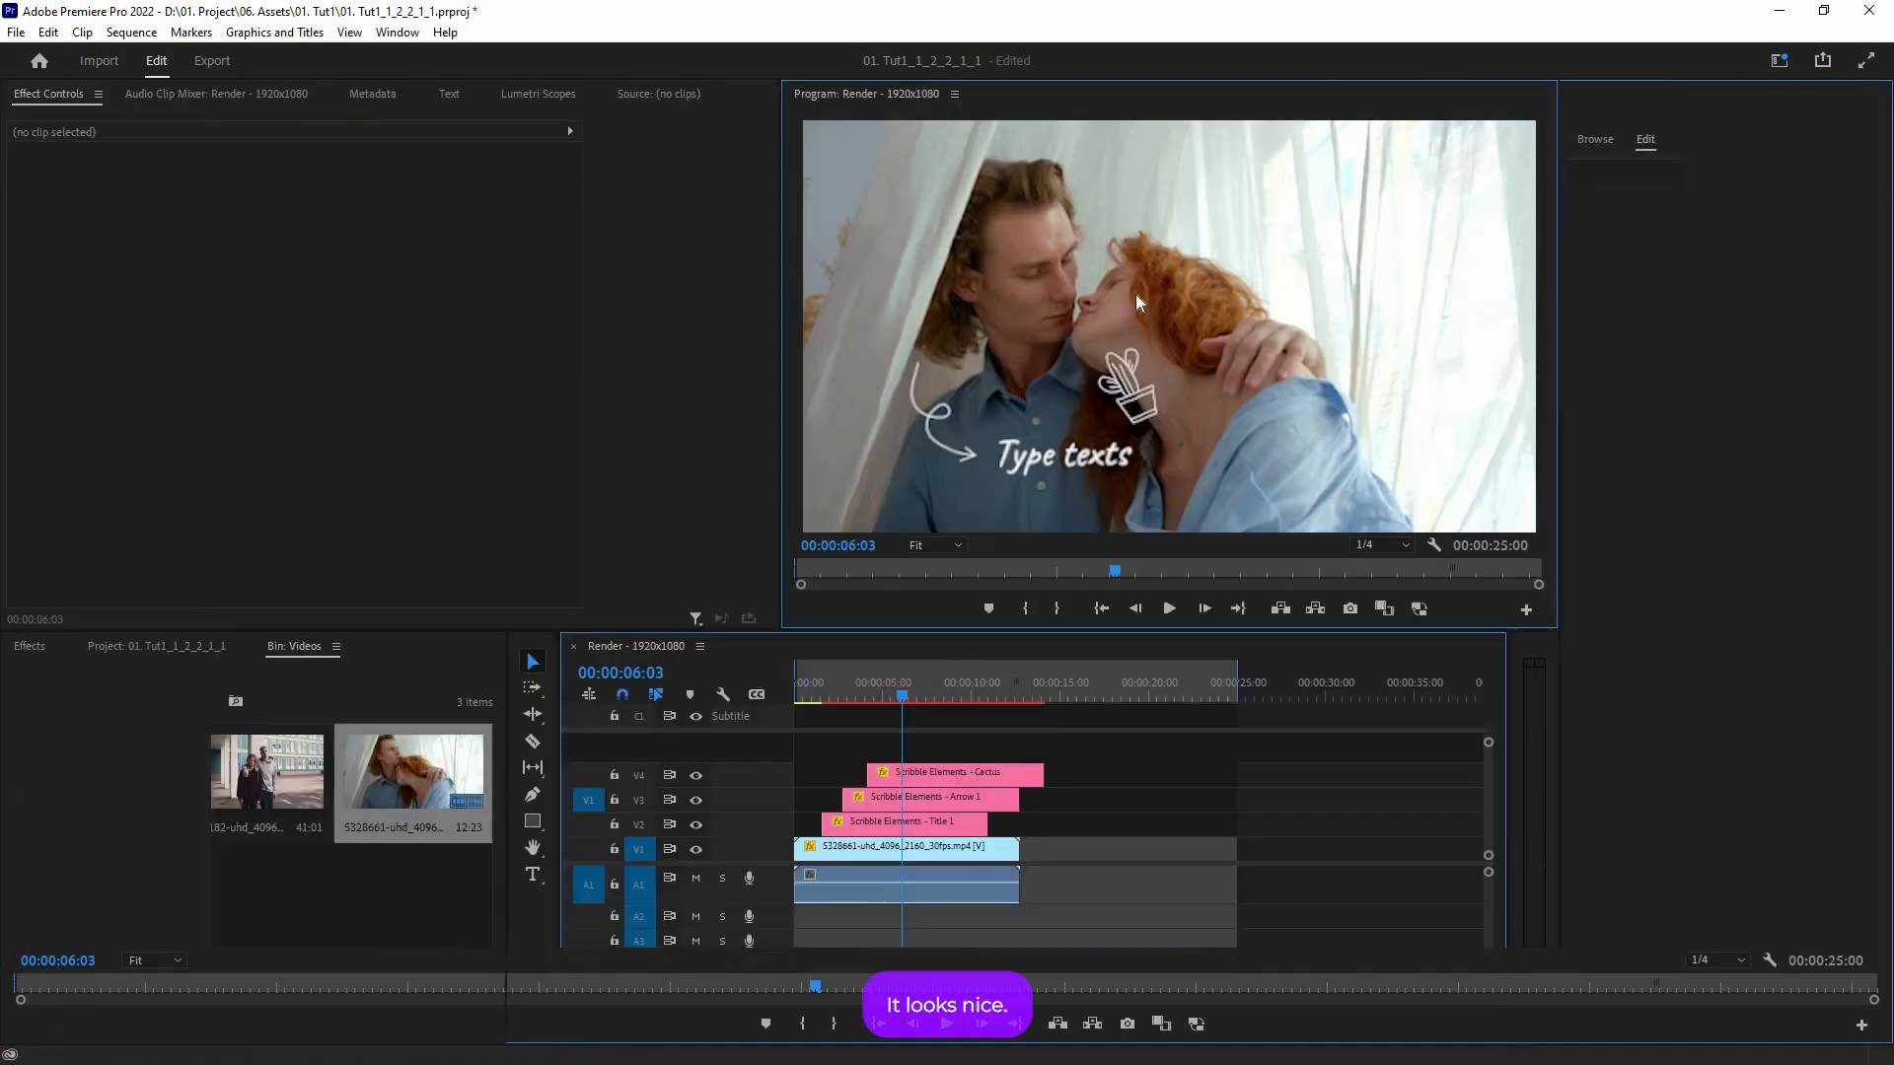
click(953, 773)
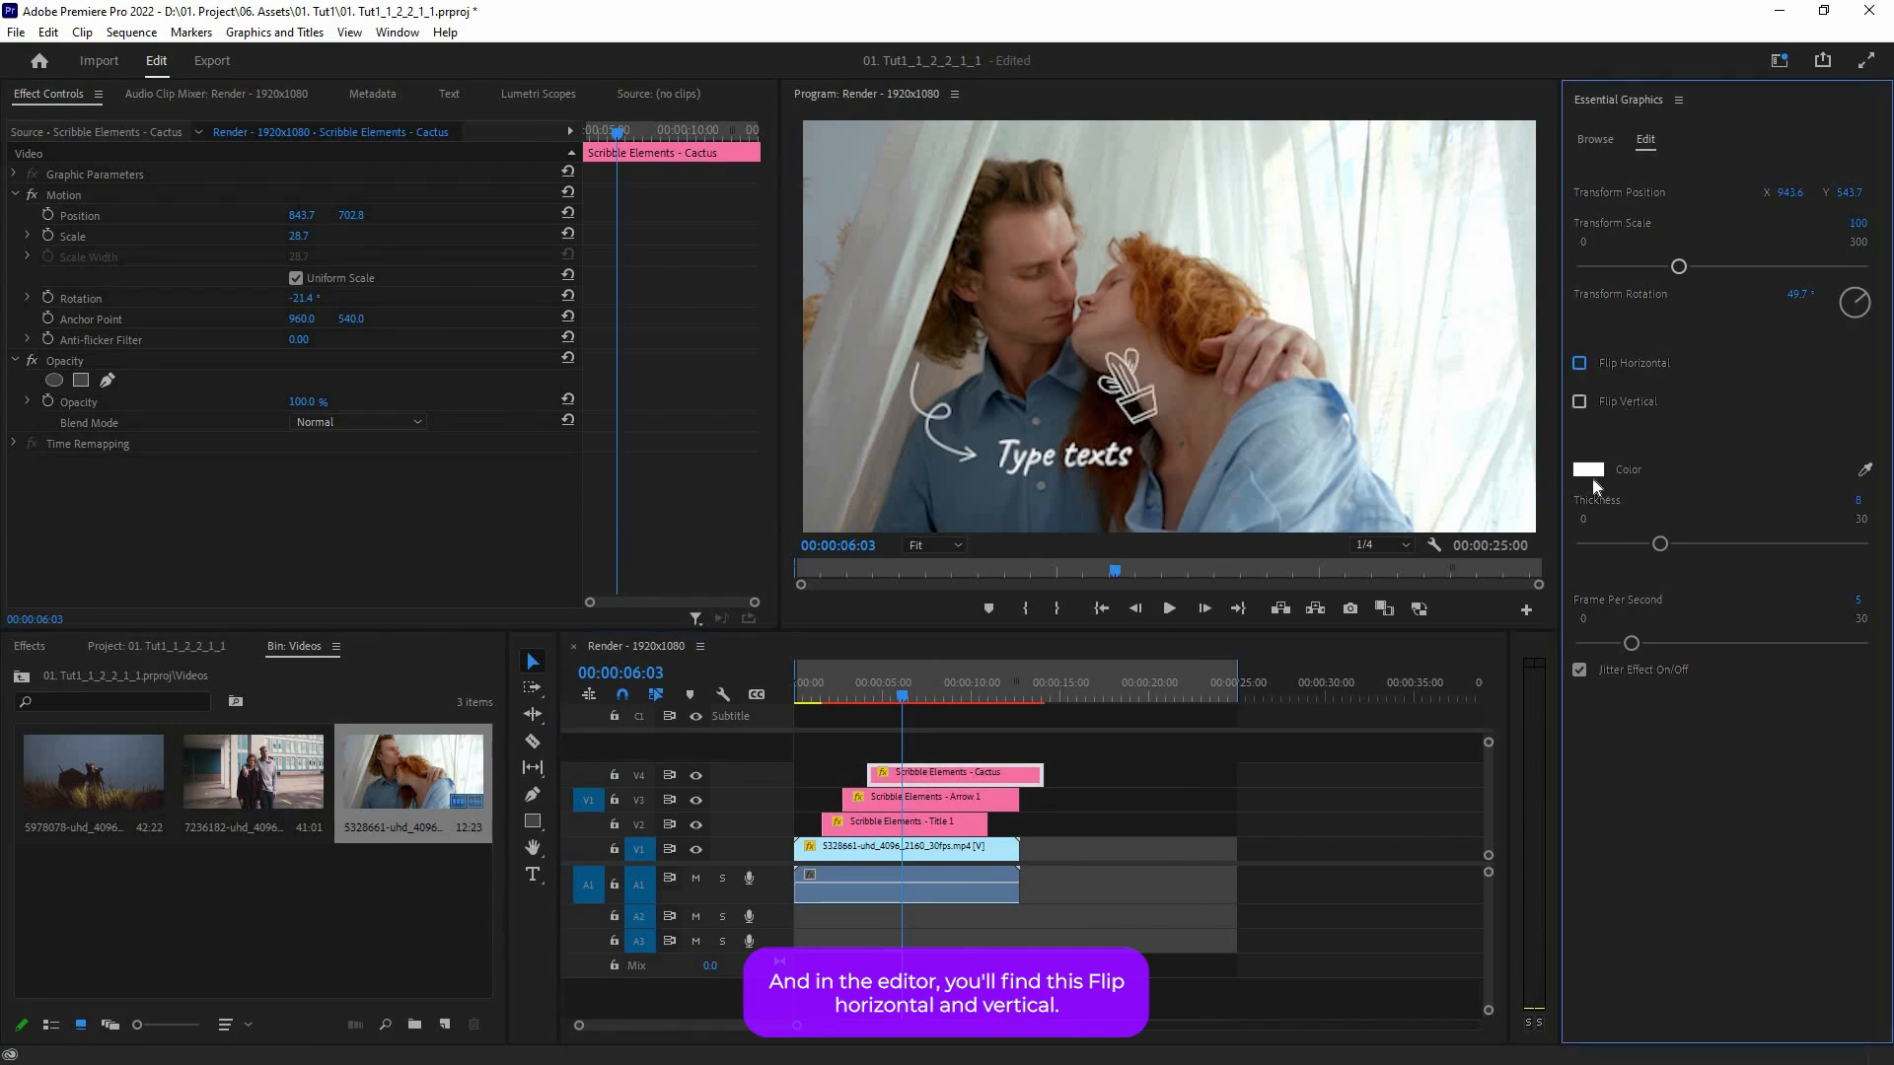
Step: Make the cactus red with thickness 16, keeping Jitter Effect on, then select Title 1
click(1589, 469)
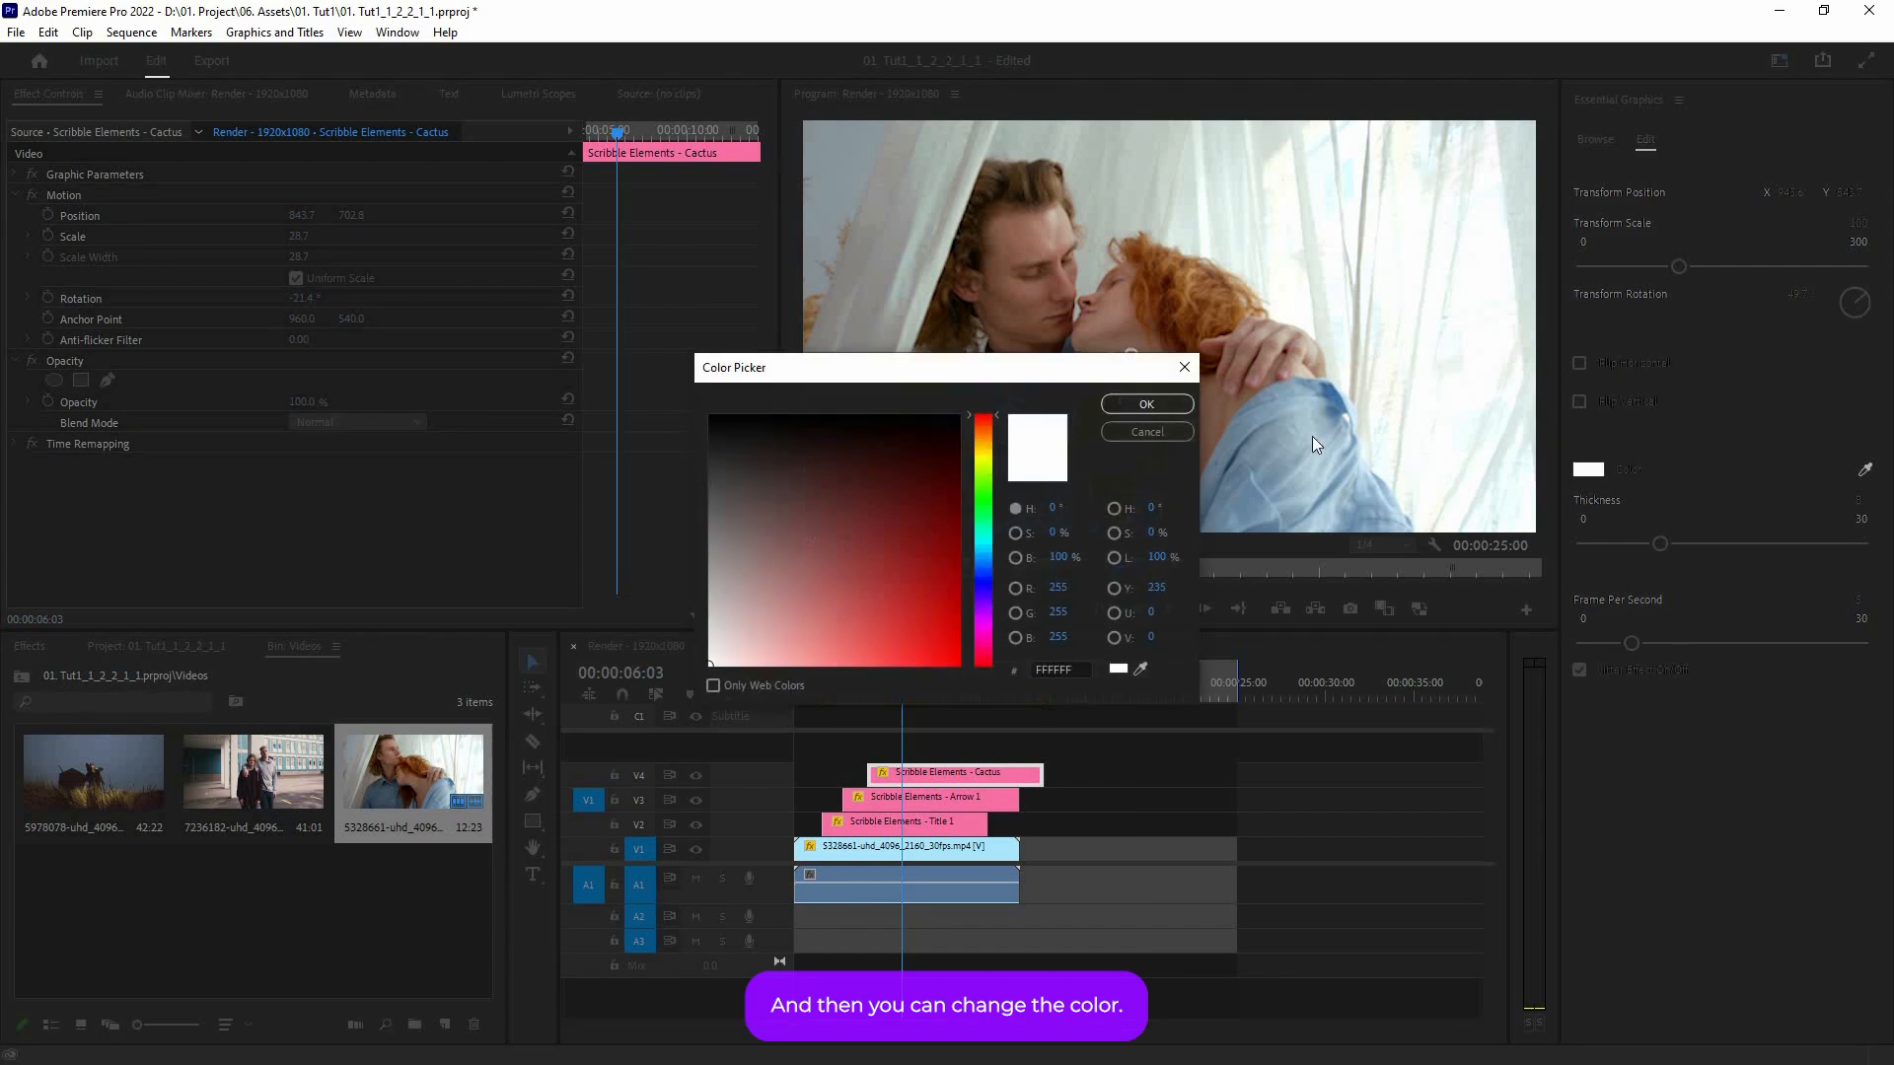
click(1145, 403)
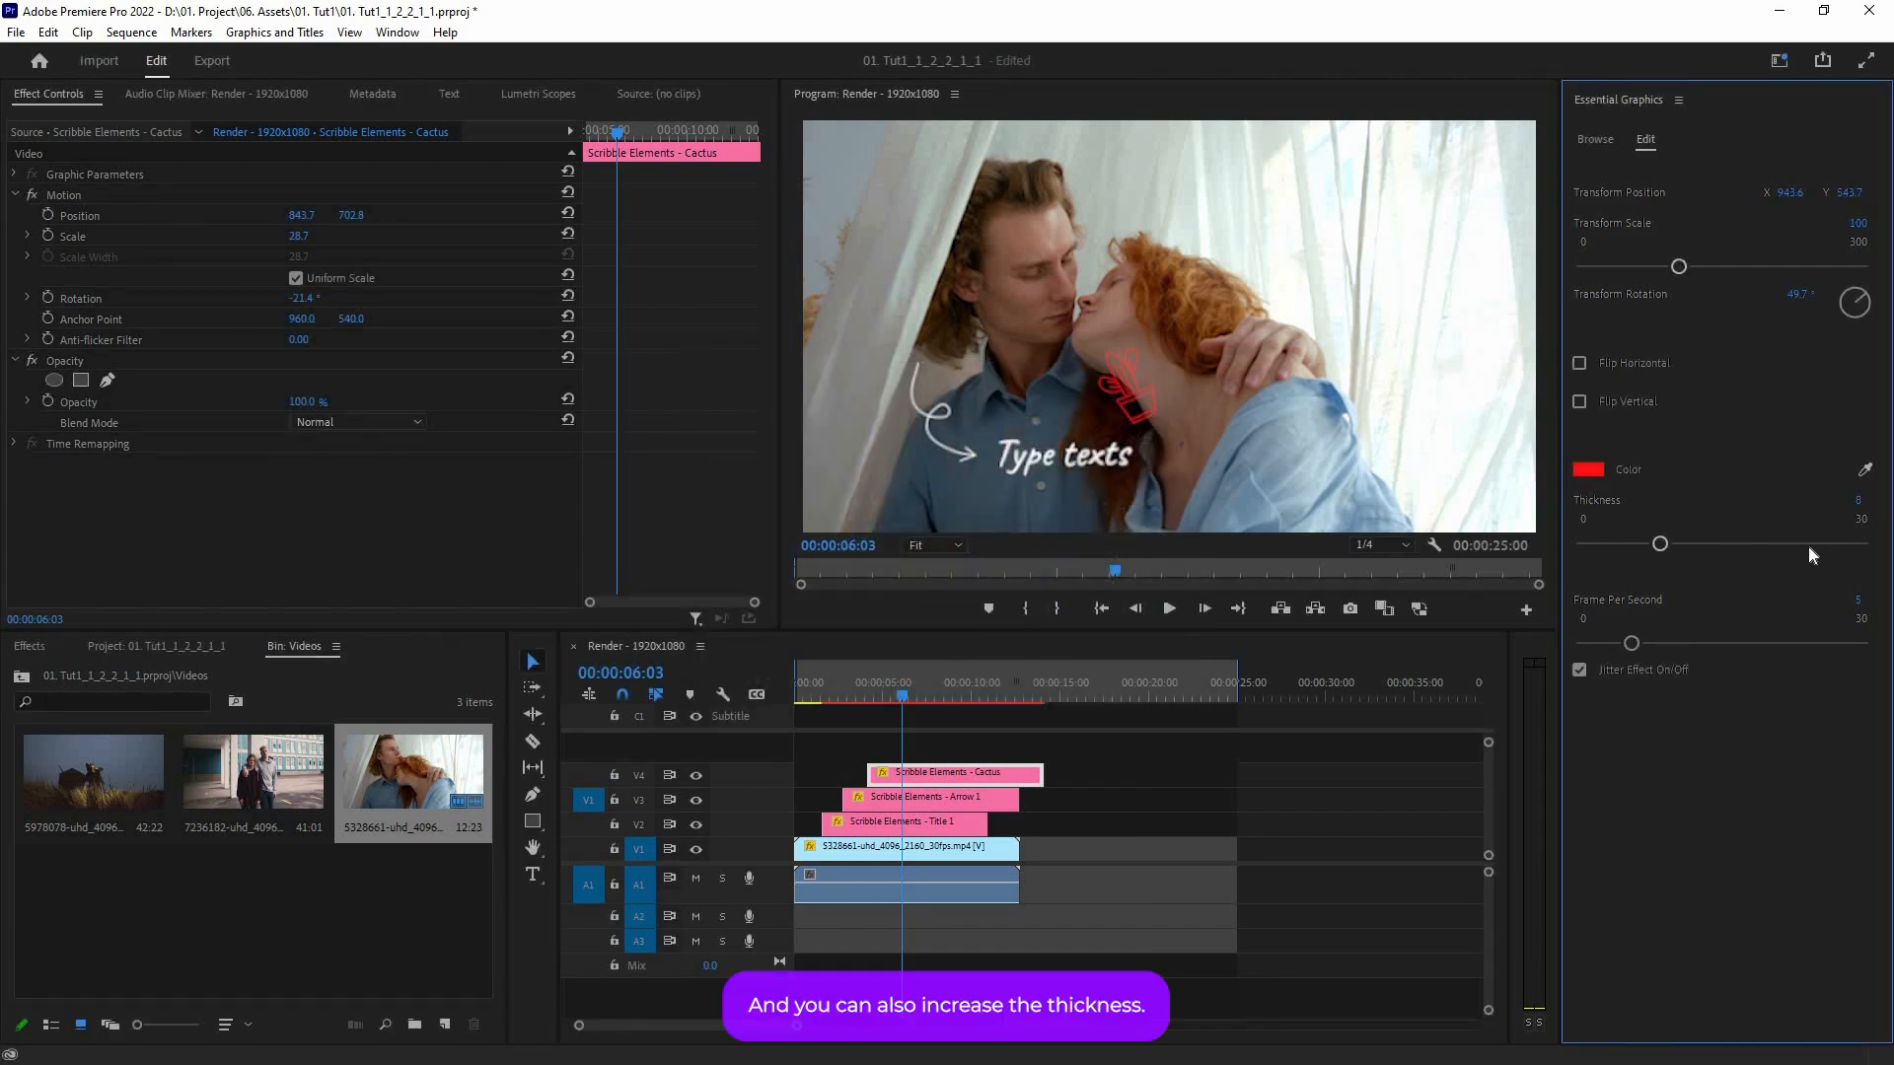
drag(1659, 543, 1615, 543)
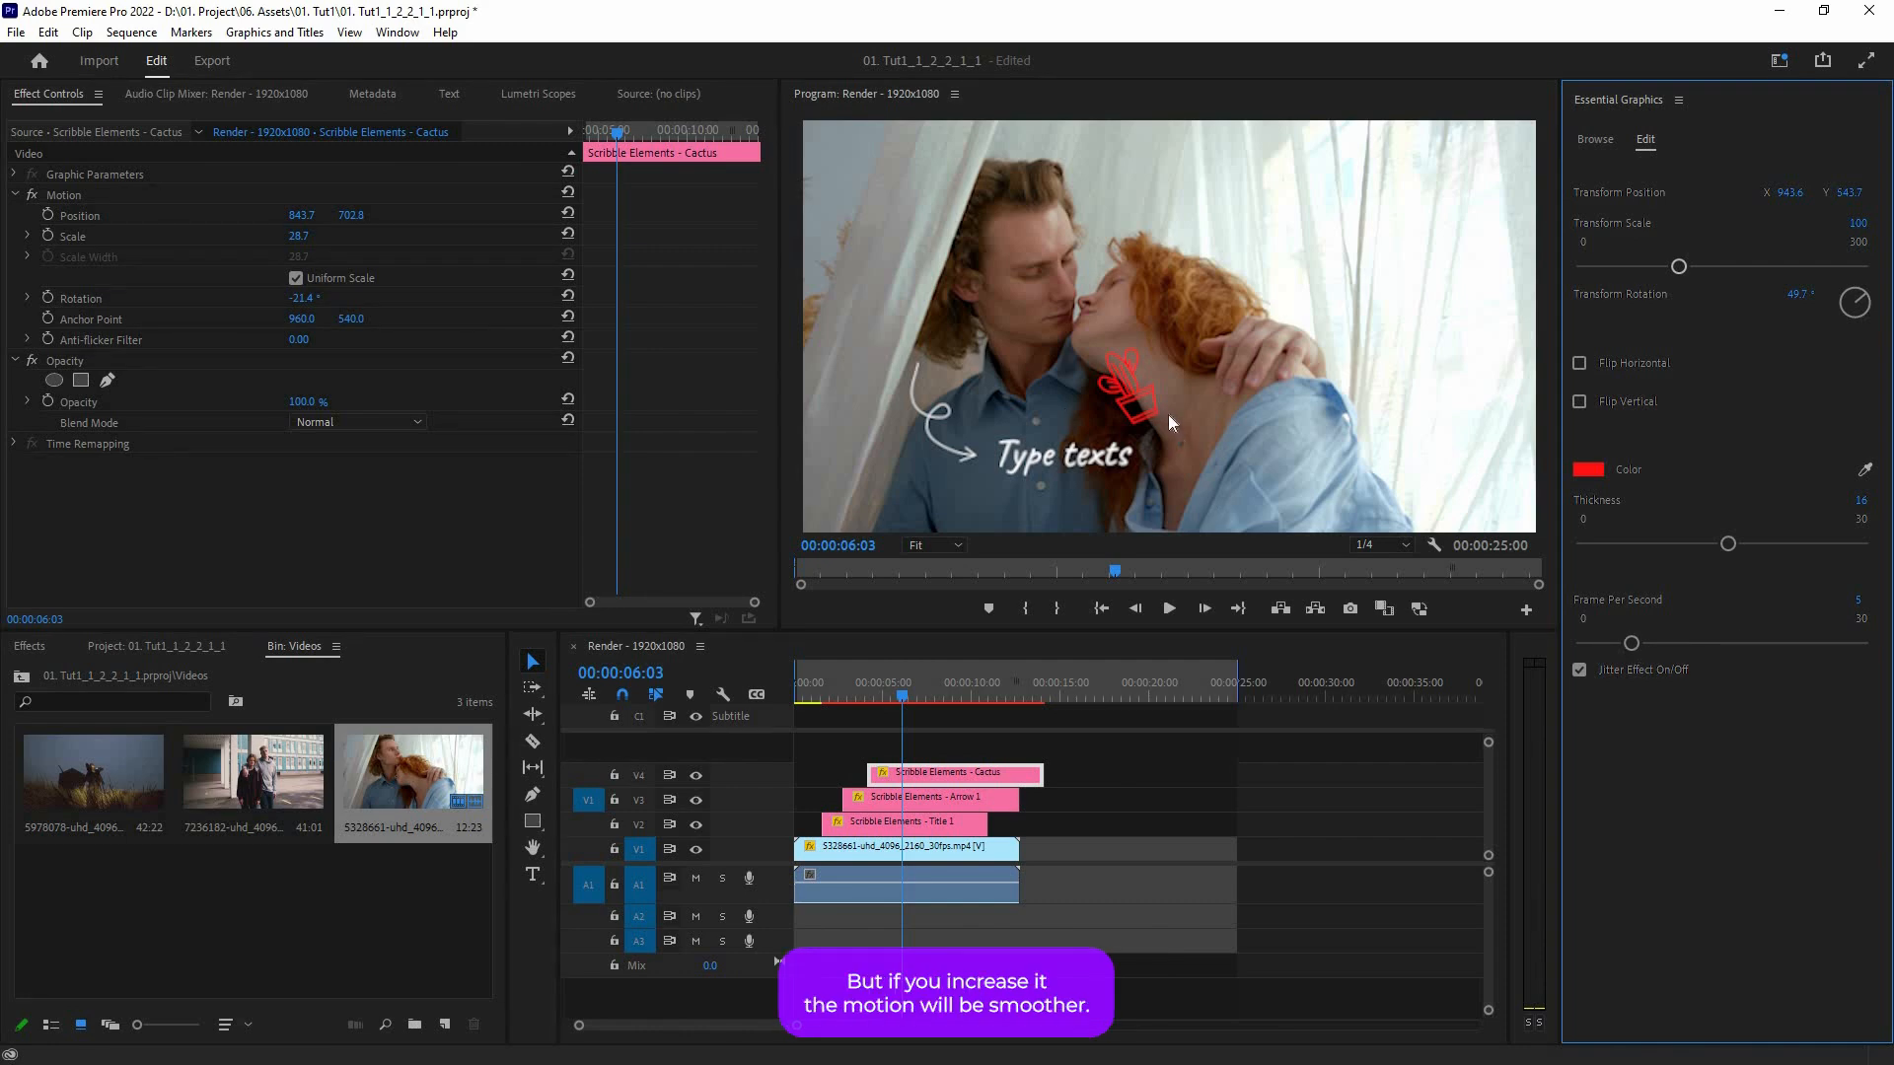
mouse_move(1156, 436)
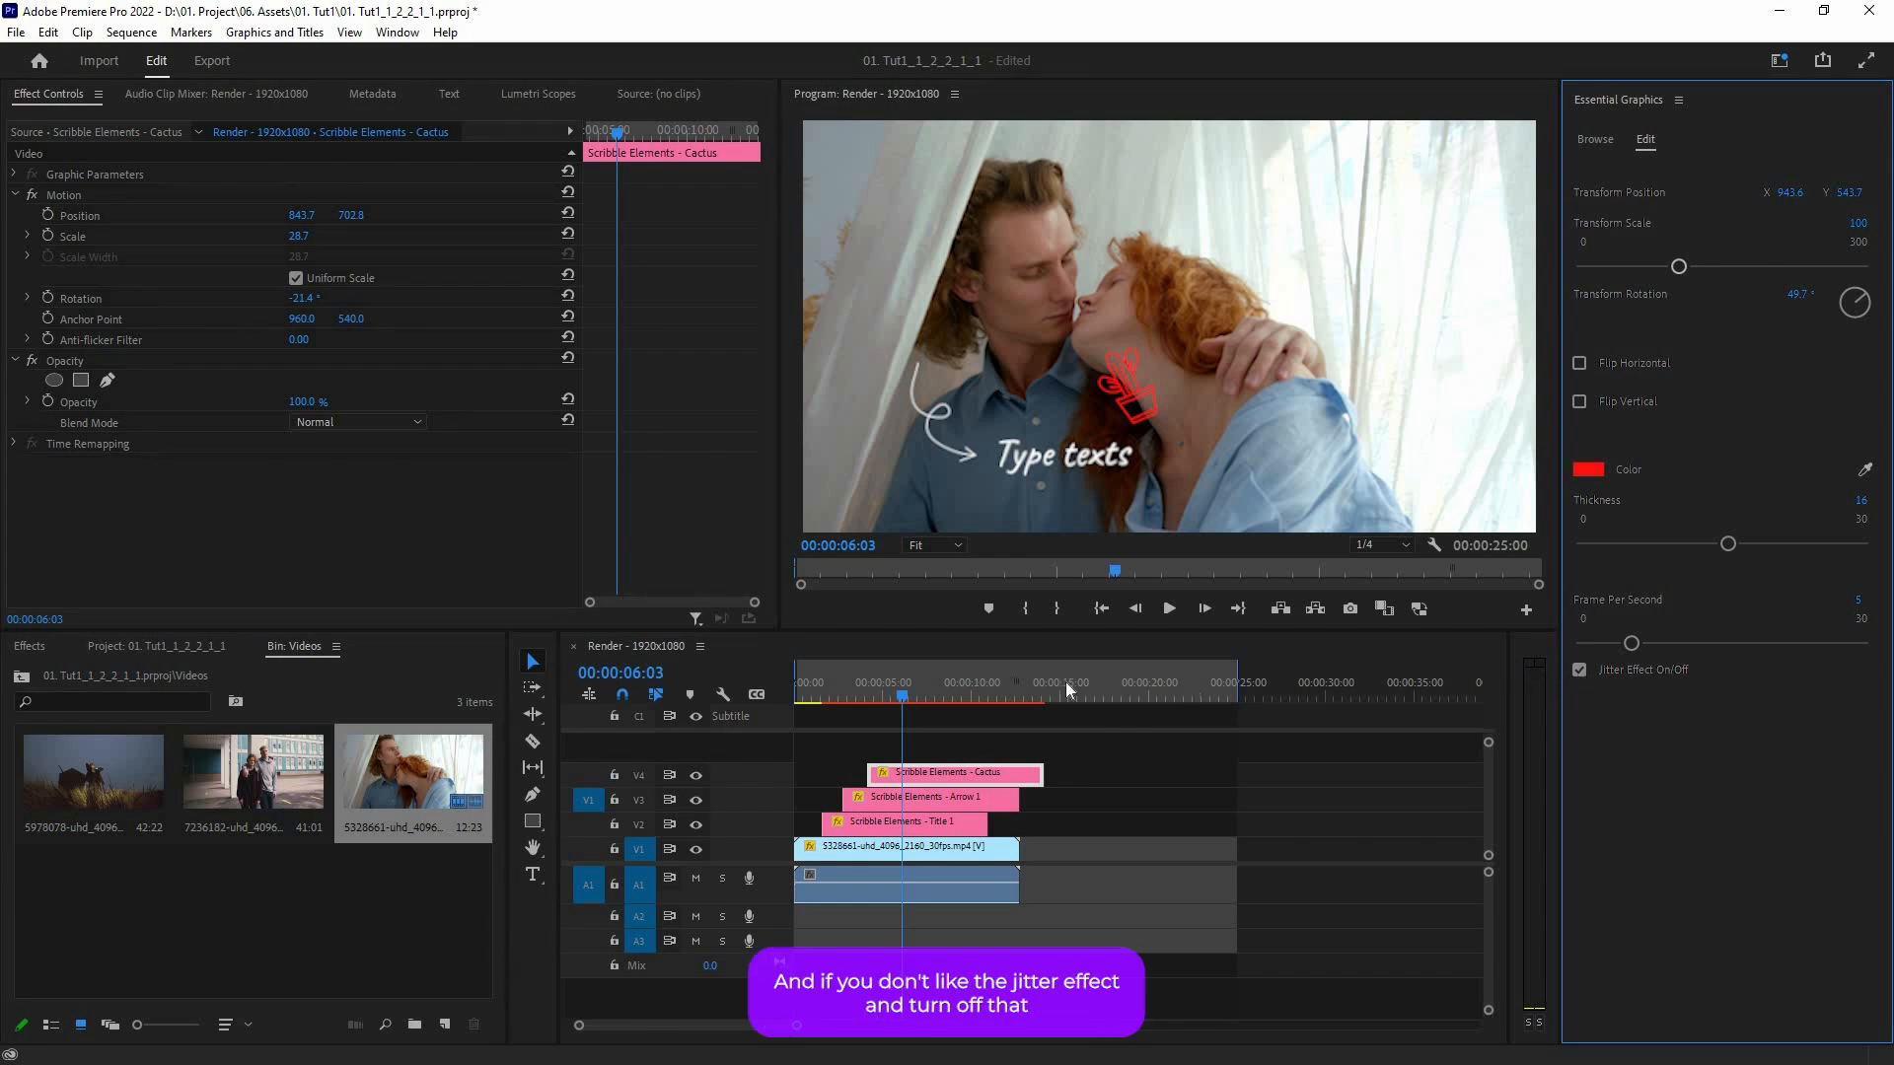
click(1578, 668)
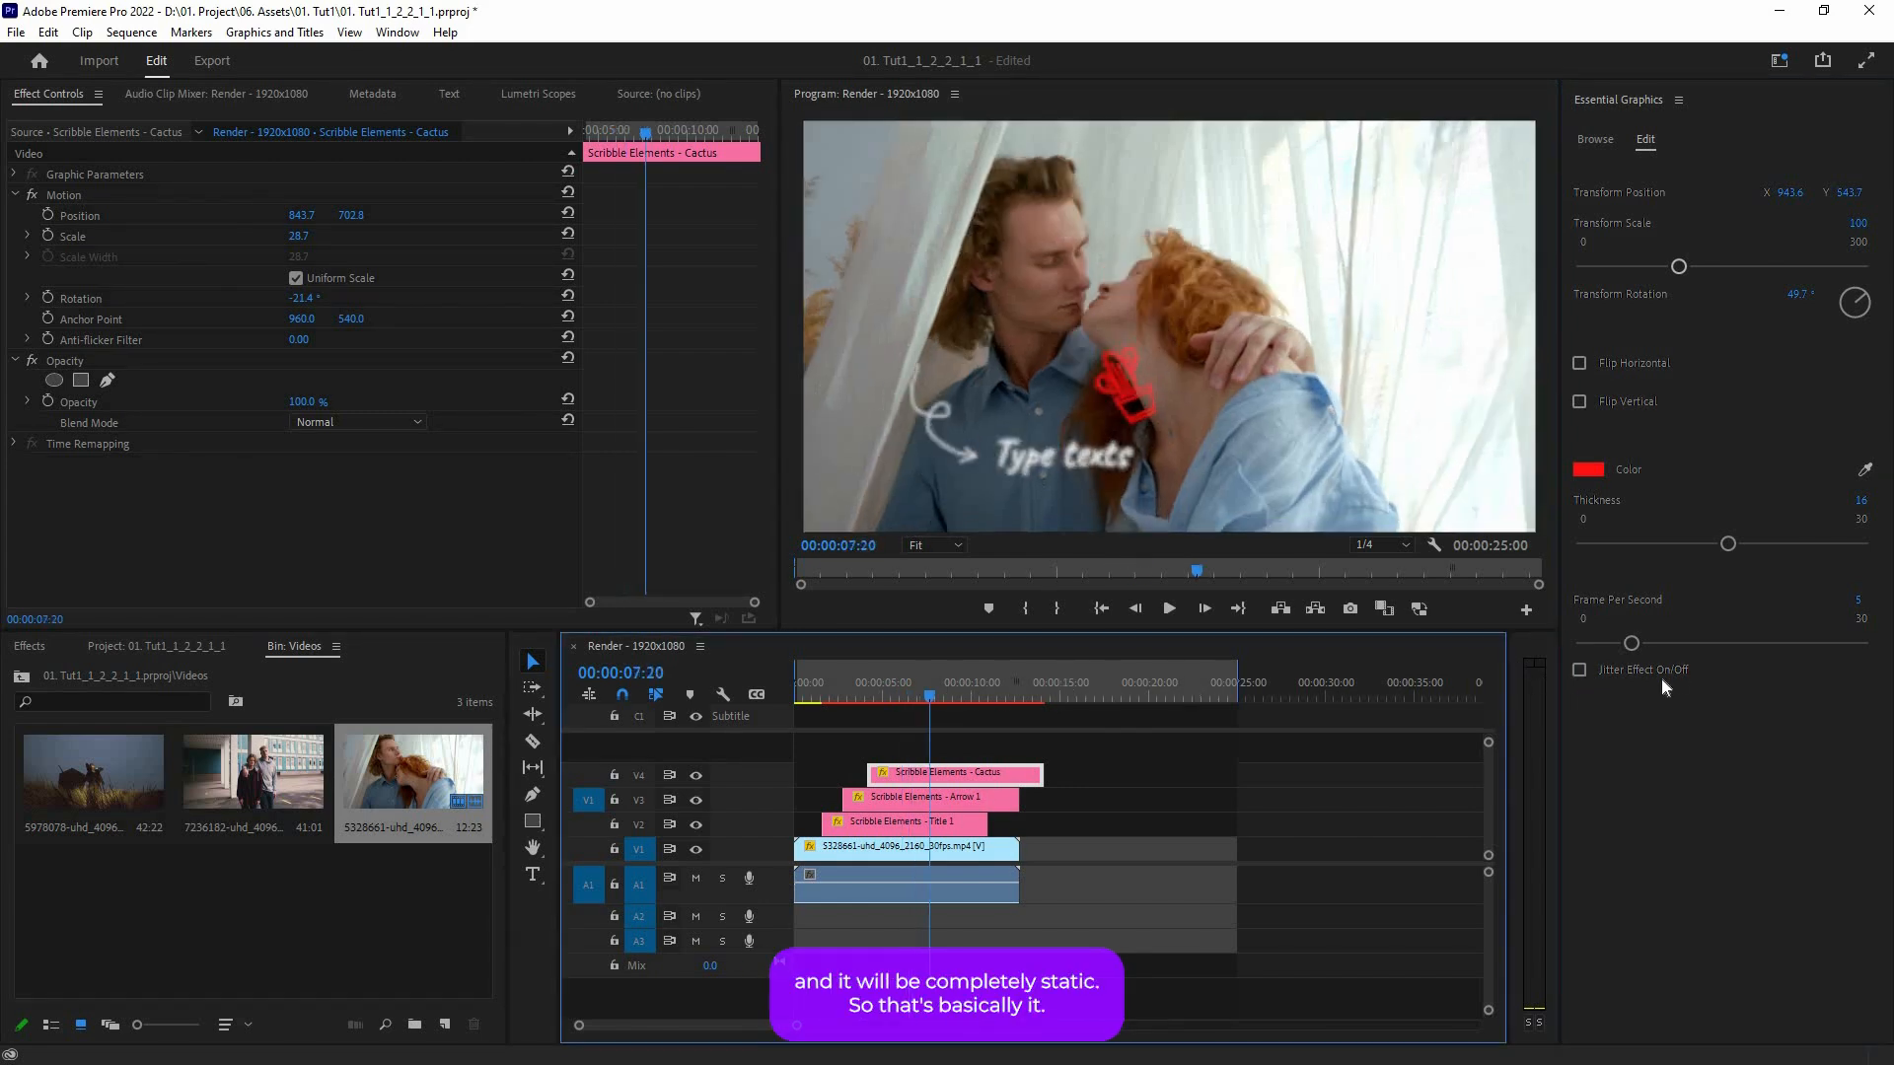
click(1578, 668)
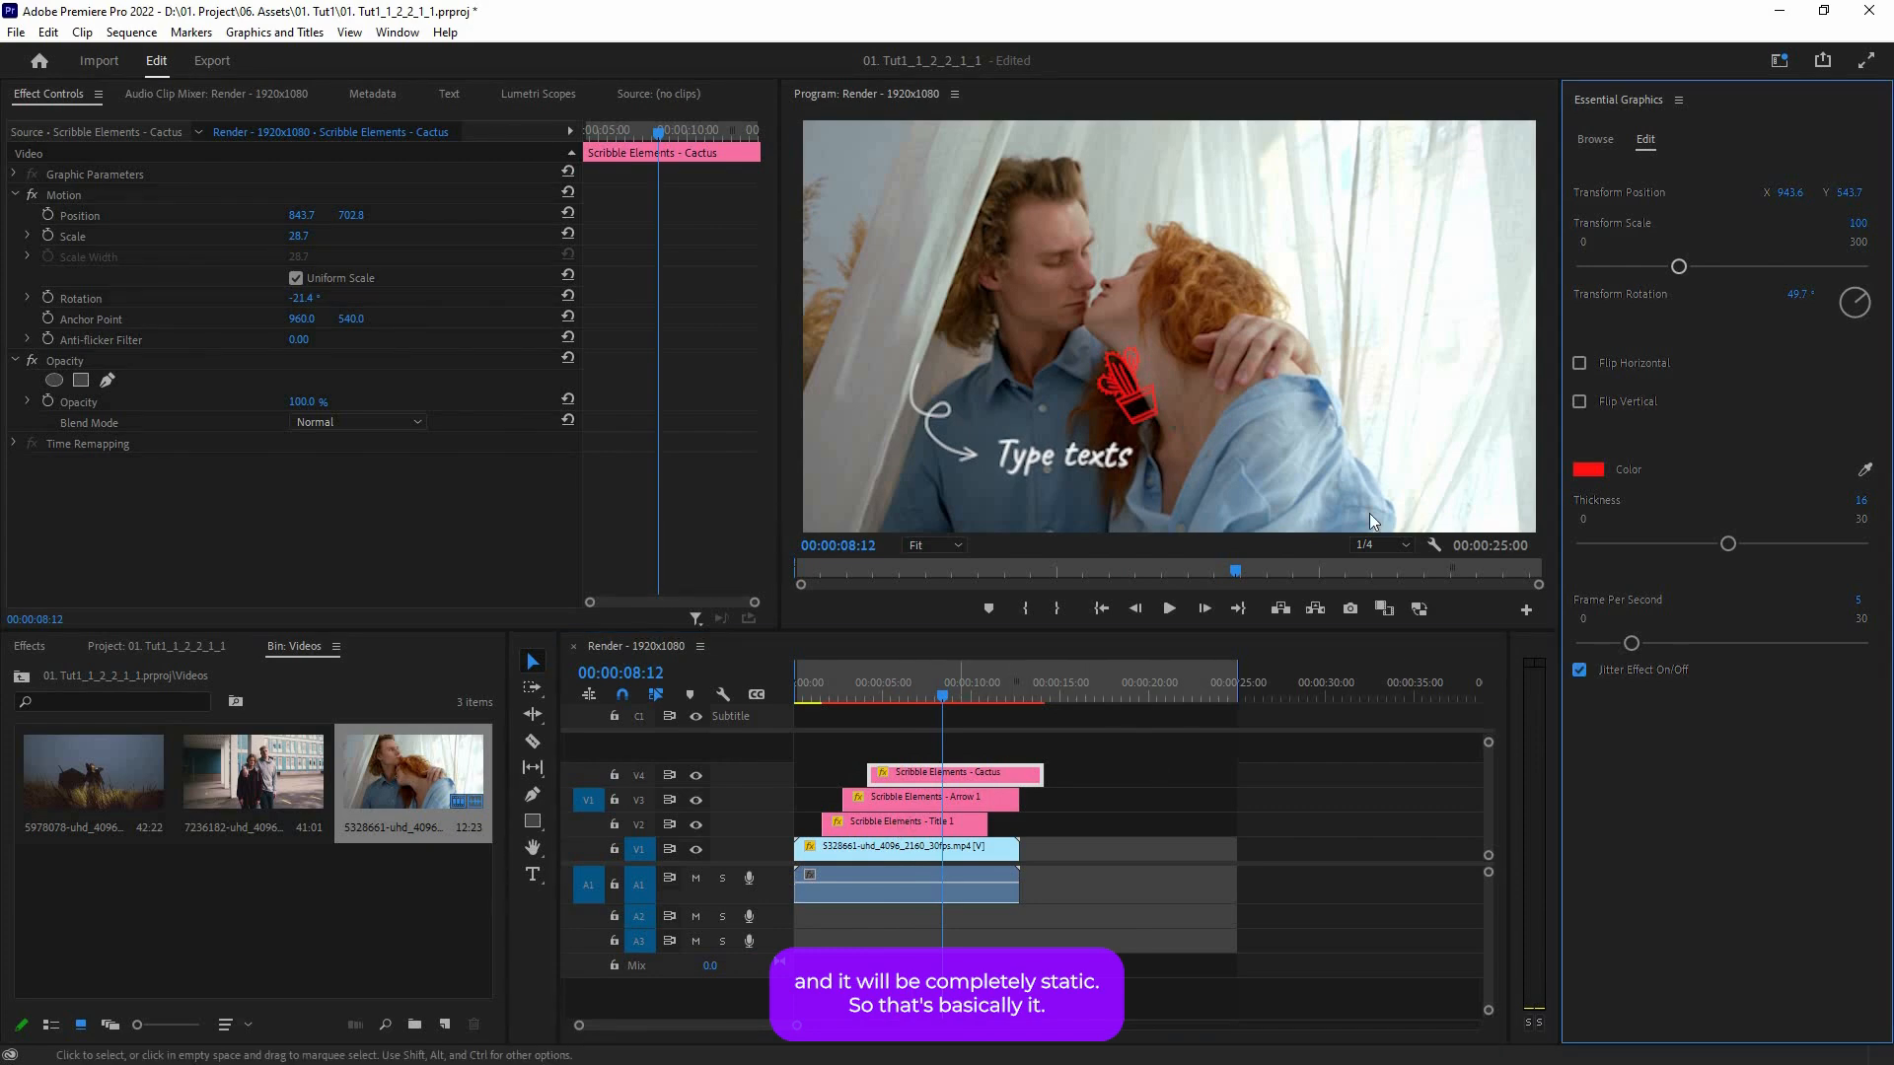
click(902, 822)
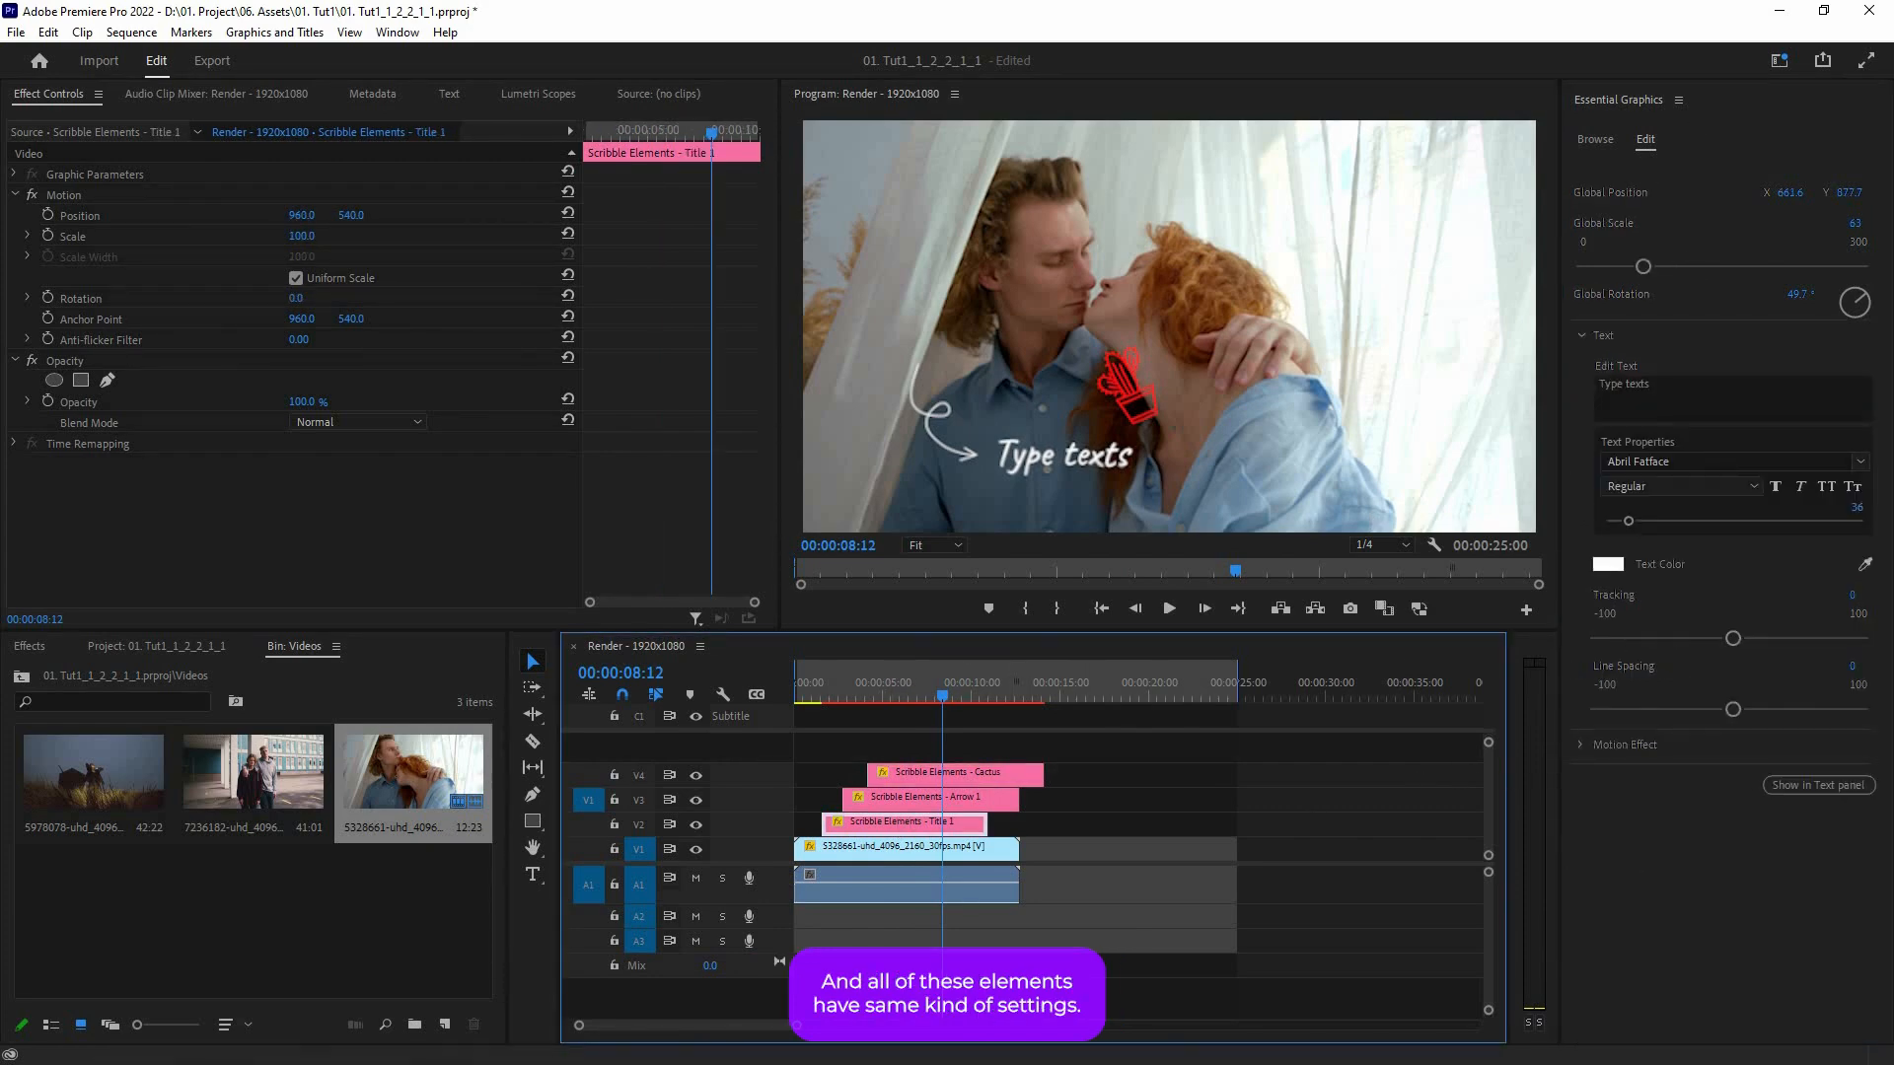